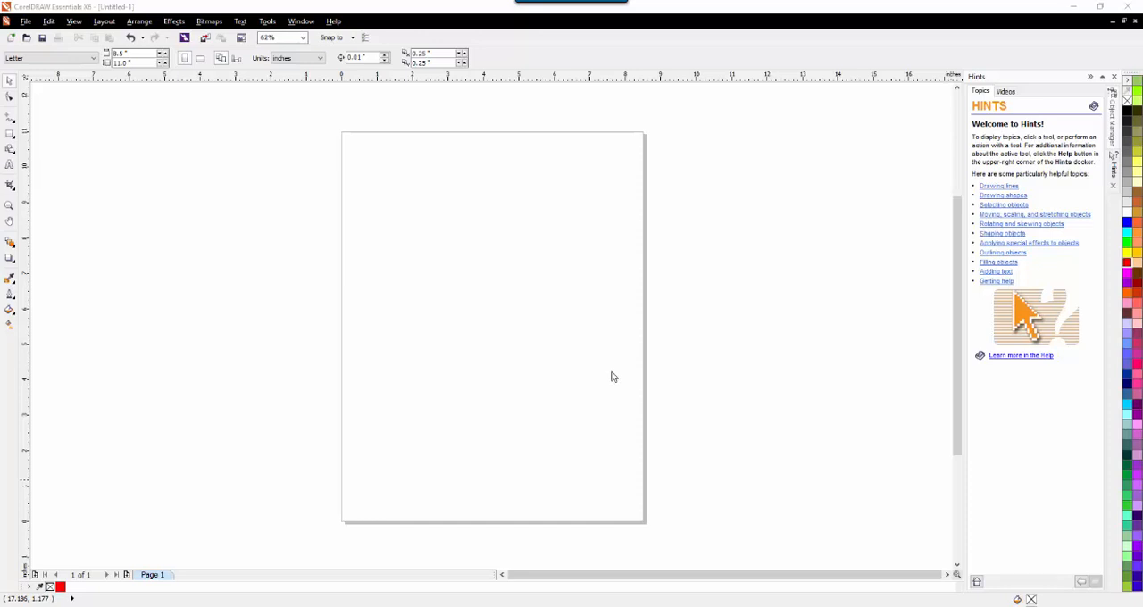
mouse_move(65, 175)
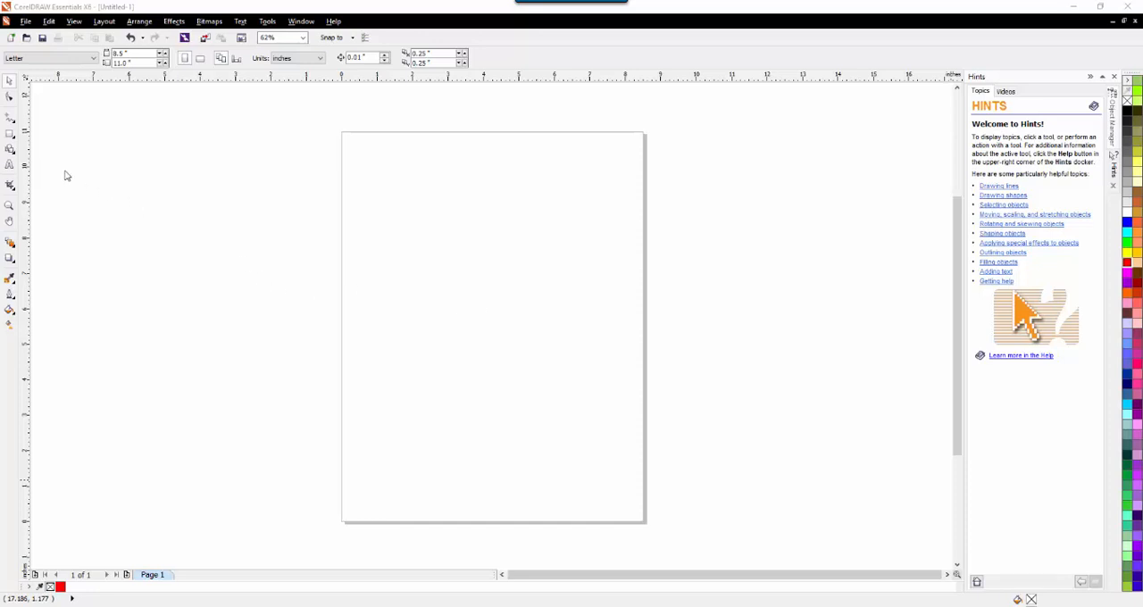
mouse_move(101, 163)
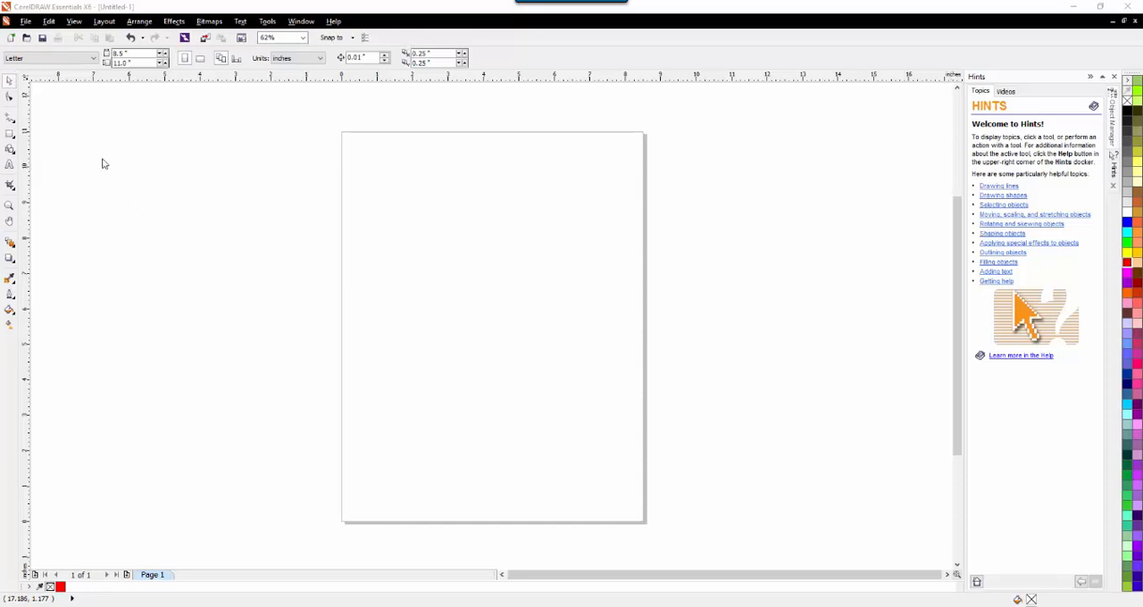
mouse_move(259, 266)
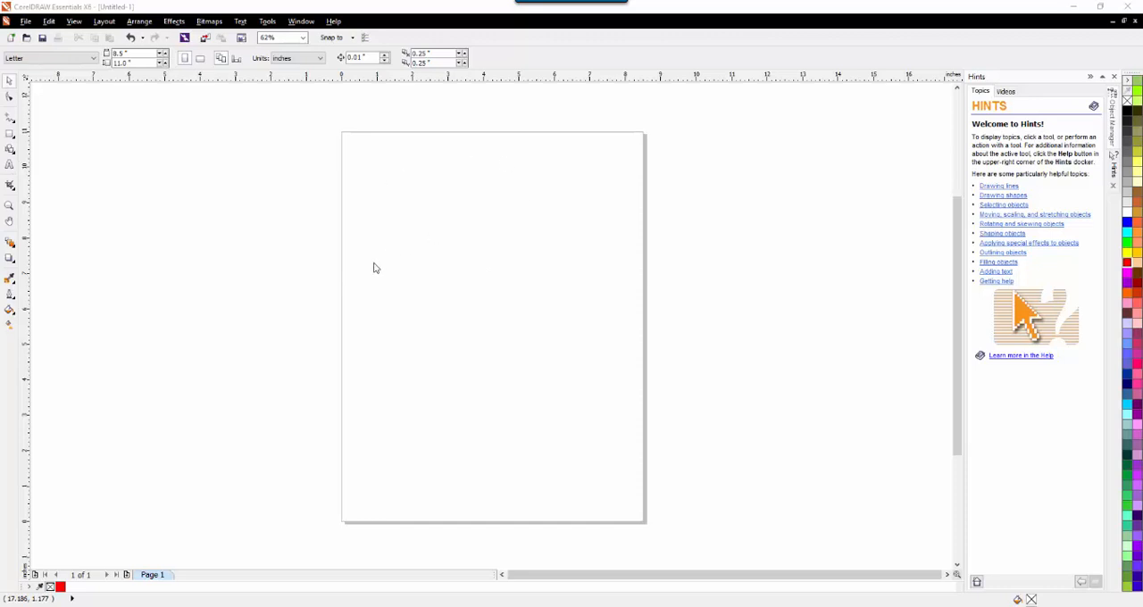
mouse_move(263, 233)
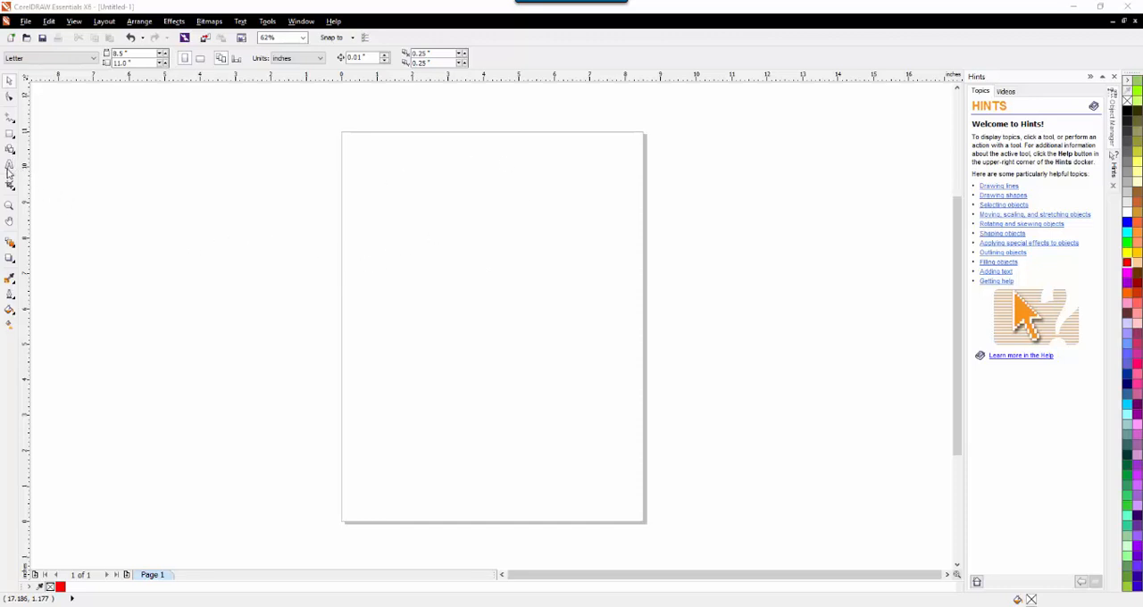
Step: Type HATCH on the page and enlarge it from 36 pt to 150 pt
click(9, 172)
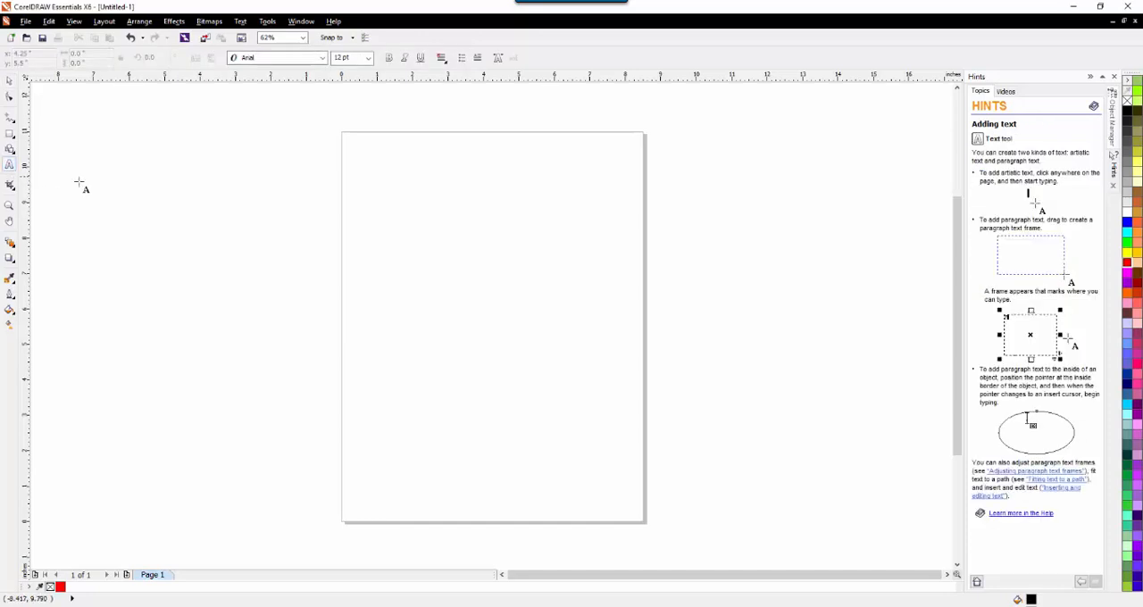
mouse_move(384, 226)
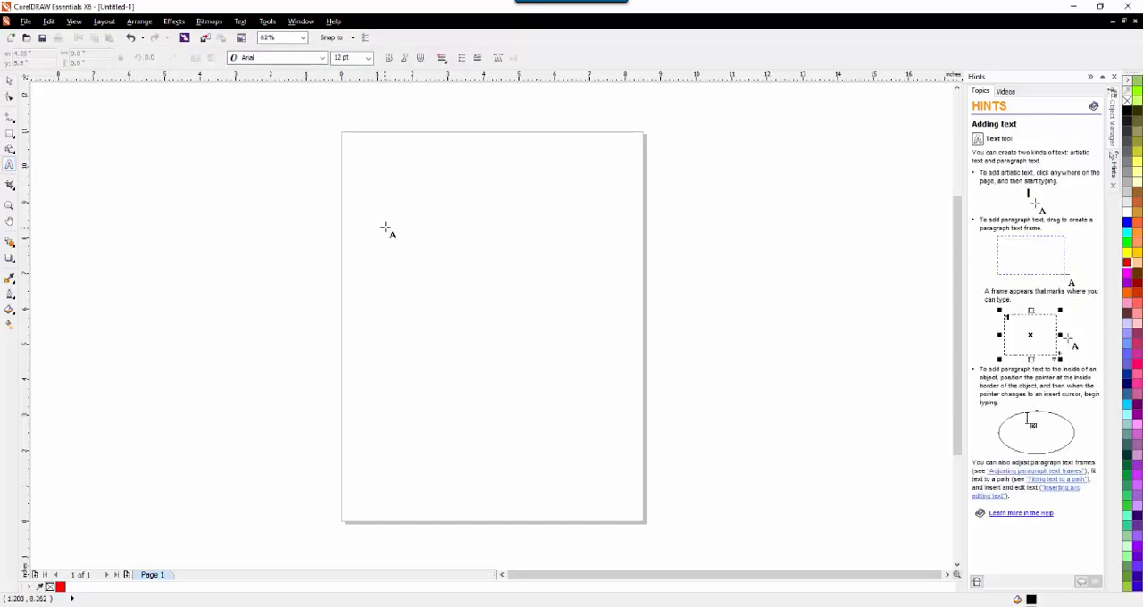
click(385, 226)
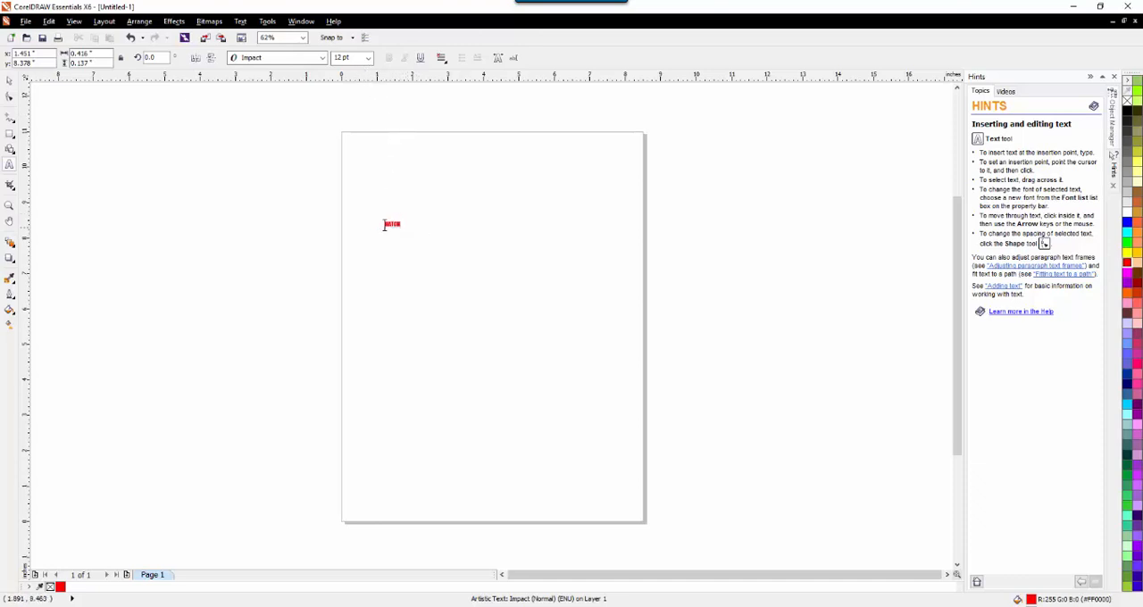
click(371, 58)
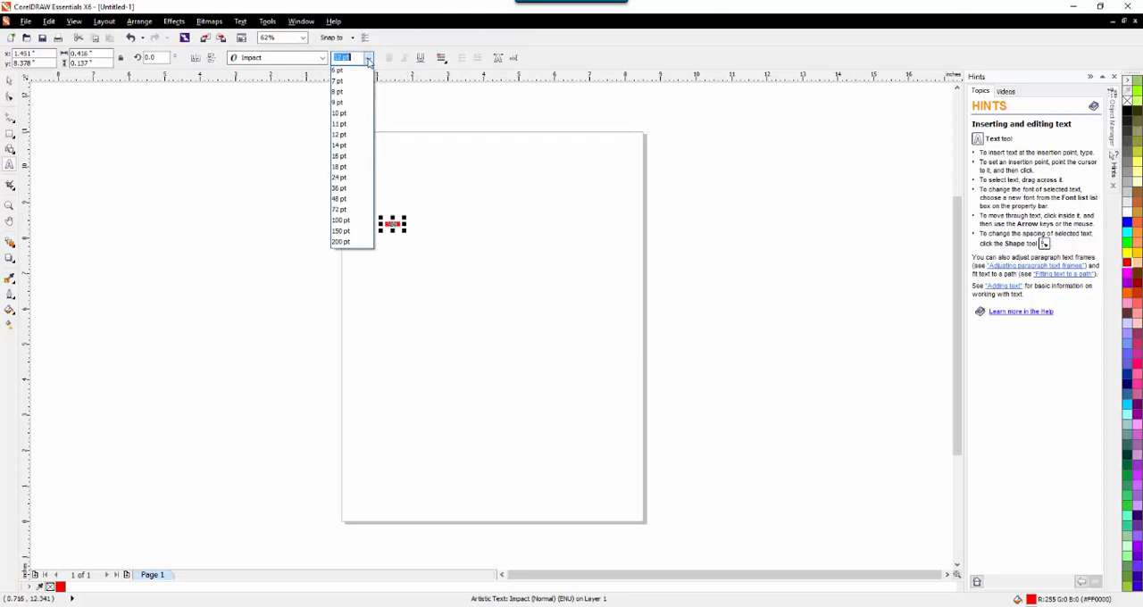
click(341, 187)
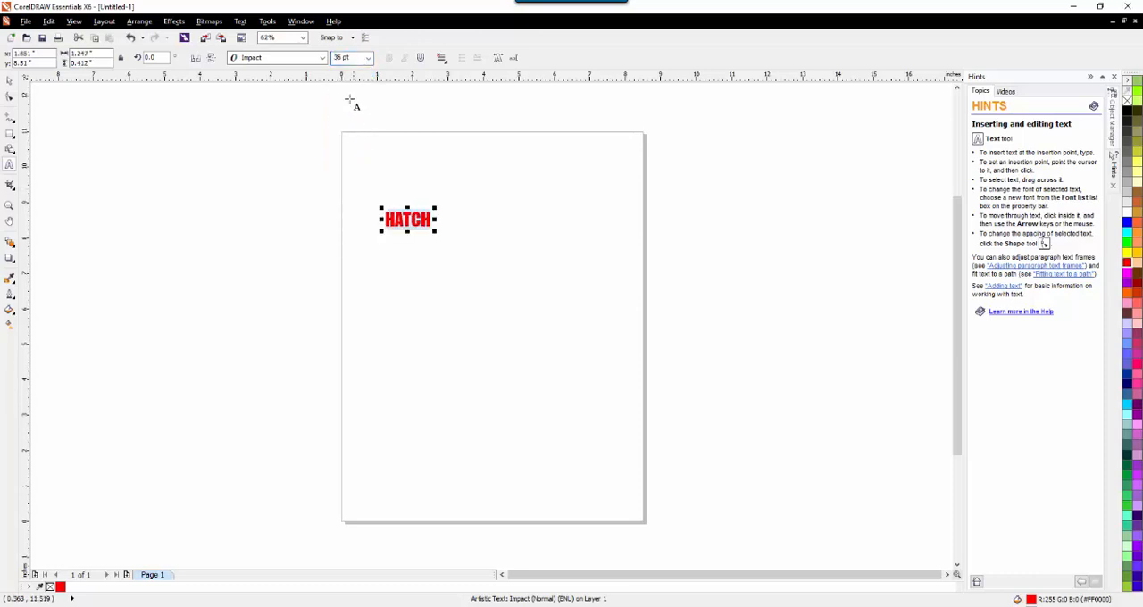
click(368, 57)
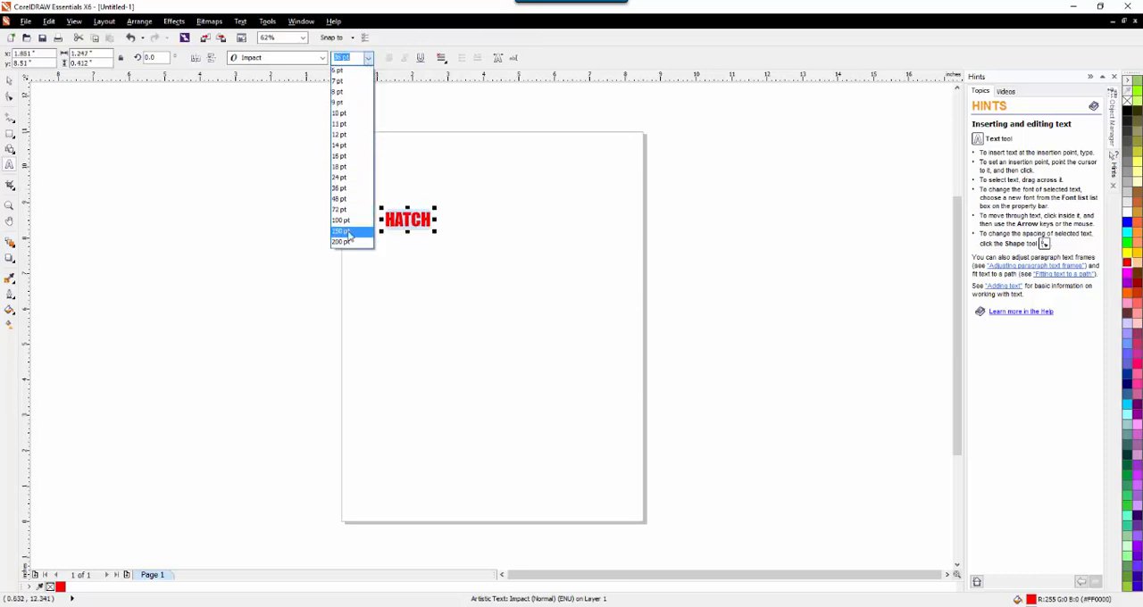
click(346, 231)
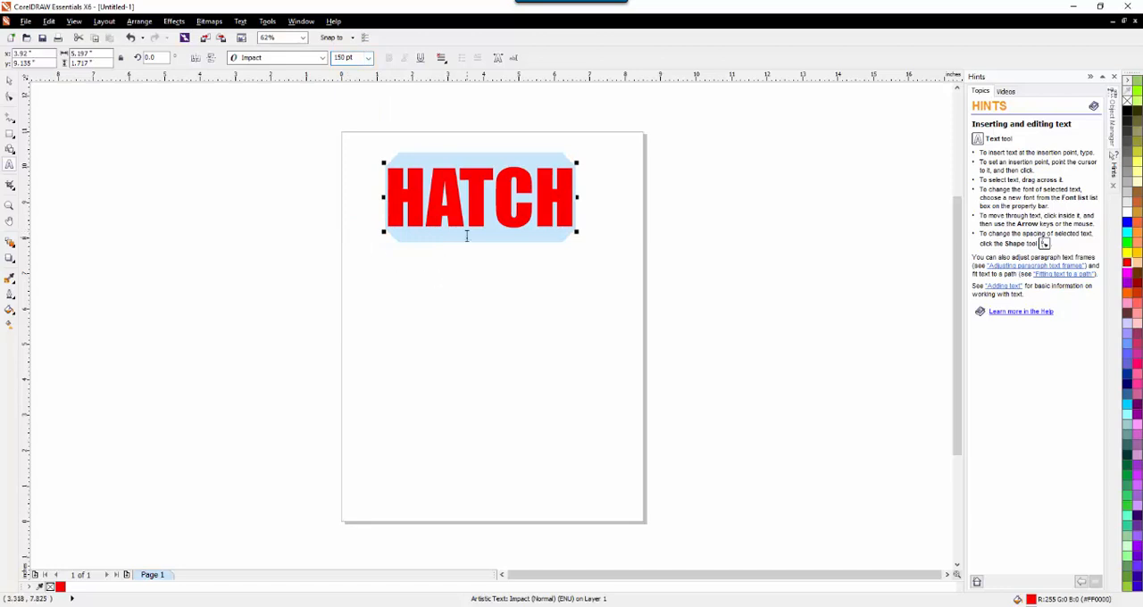
click(273, 38)
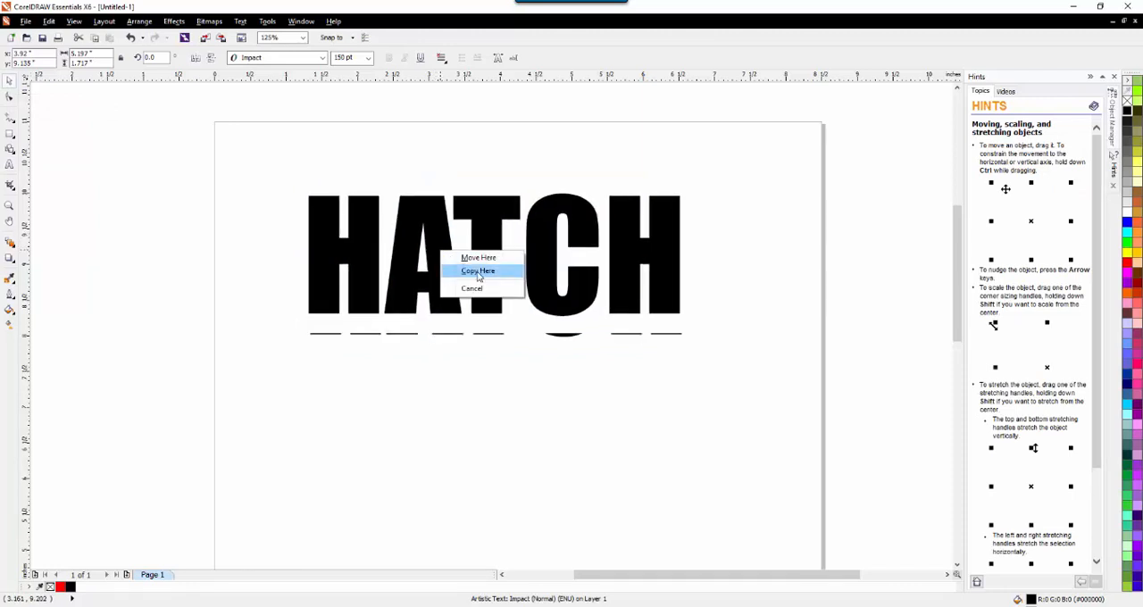
Step: Drop a copy of the HATCH text and shift it slightly left as an offset shadow
click(479, 271)
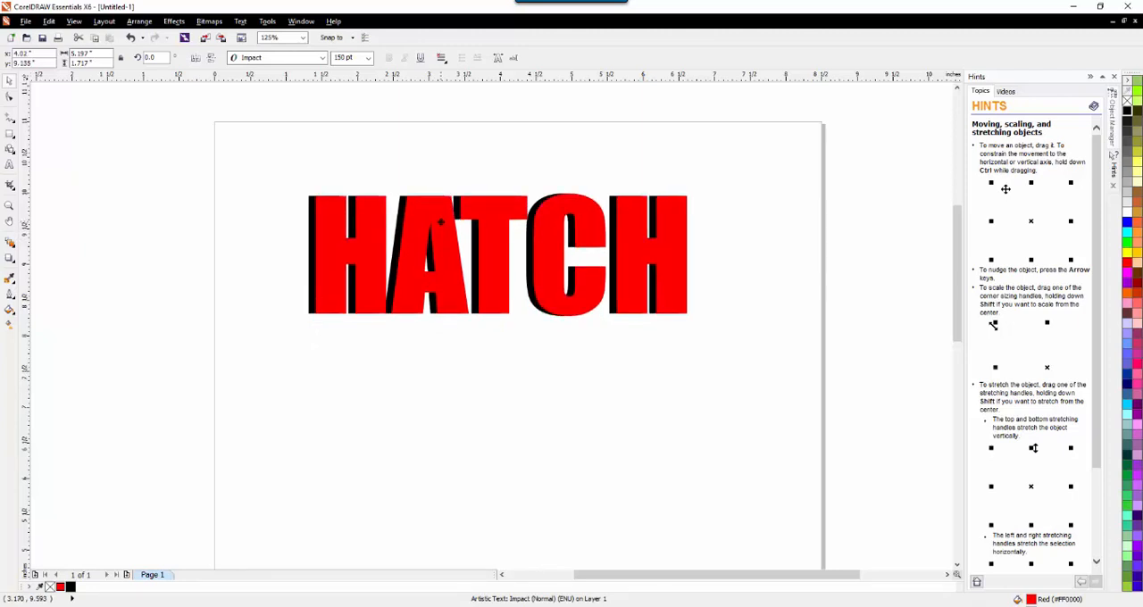
drag(491, 255, 482, 255)
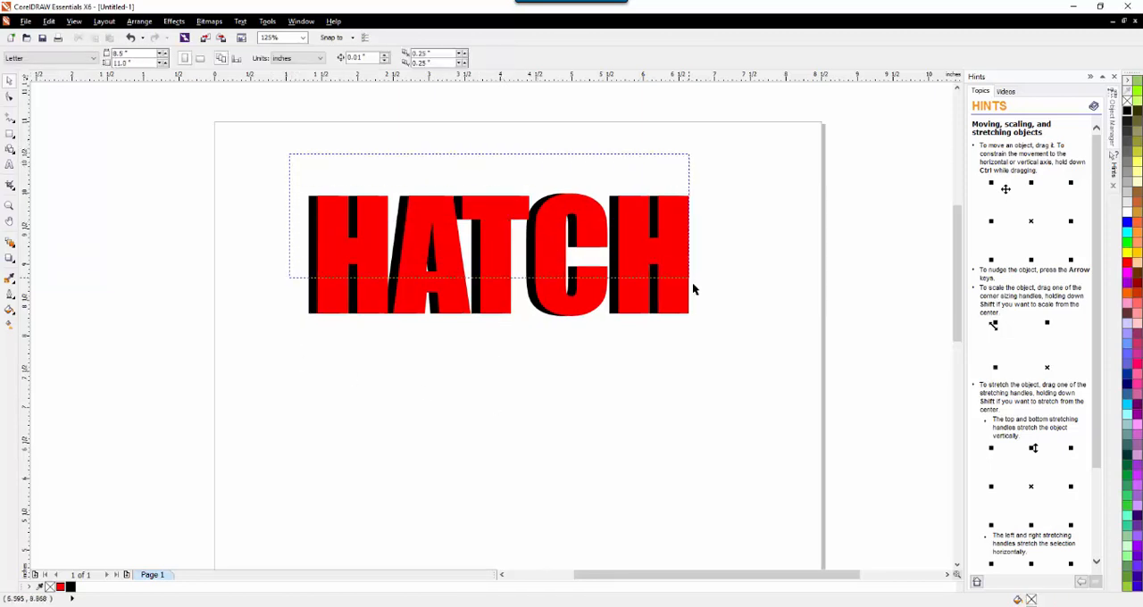
Step: Select both HATCH objects and apply Arrange > Shaping > Trim
click(498, 255)
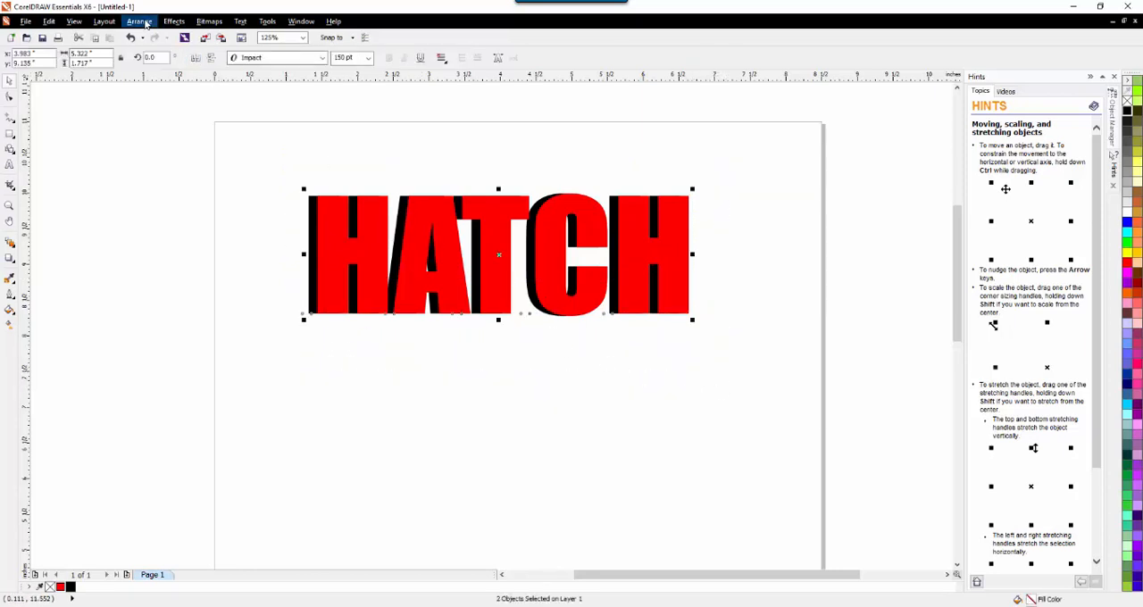
click(146, 21)
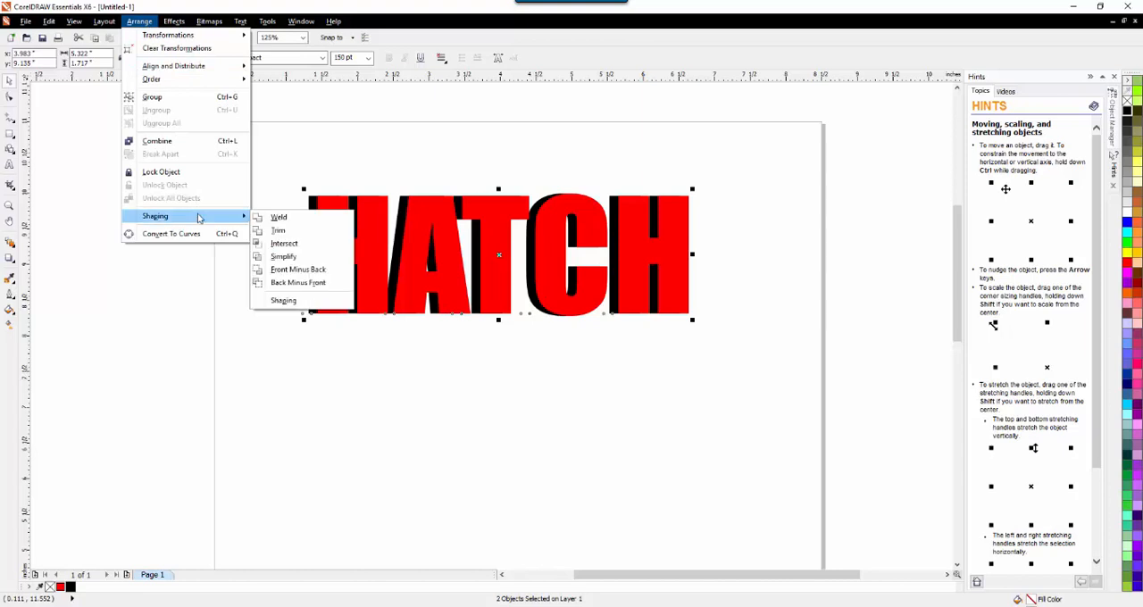
mouse_move(280, 230)
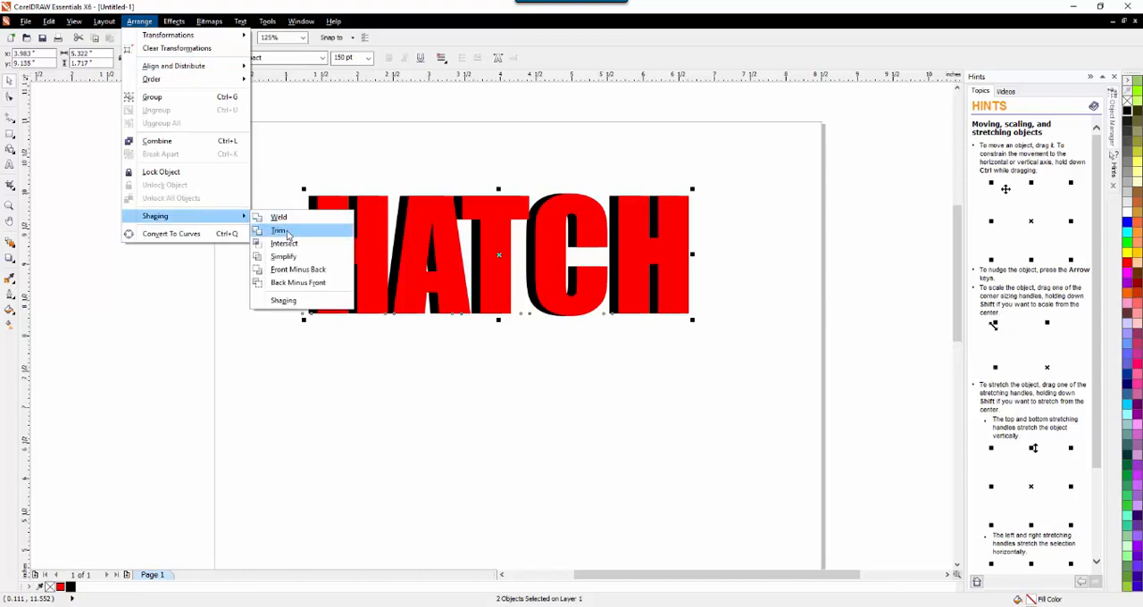
click(279, 231)
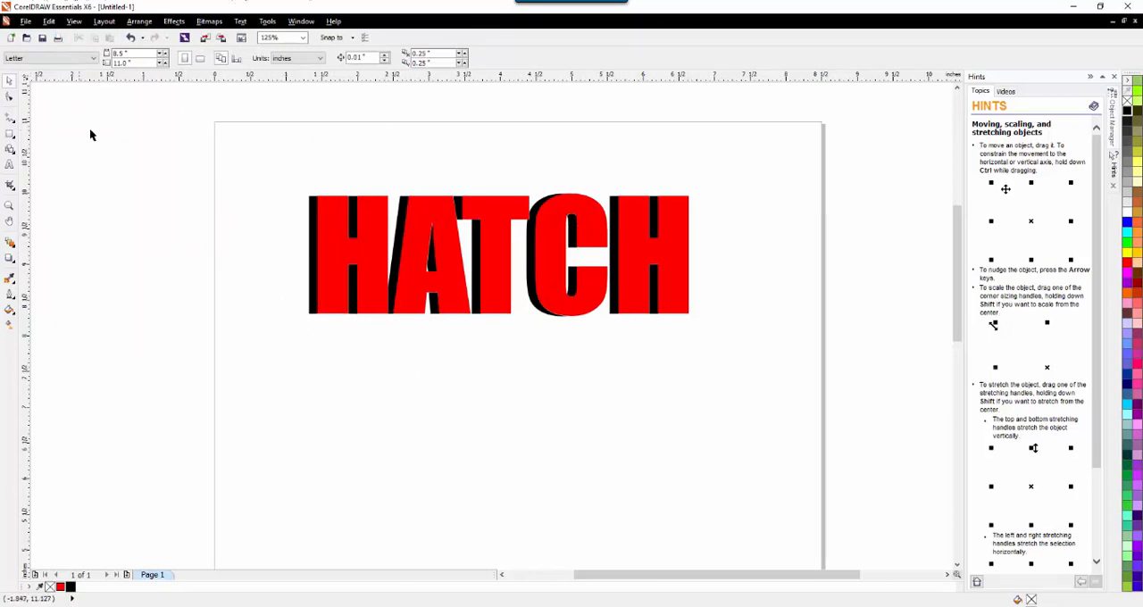
mouse_move(342, 395)
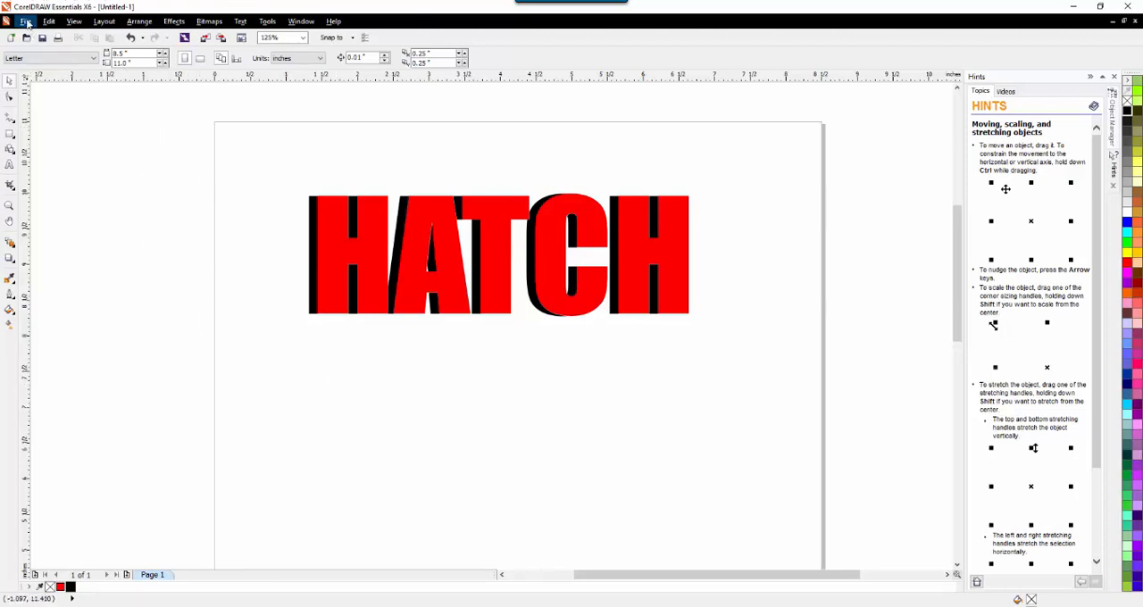
click(26, 21)
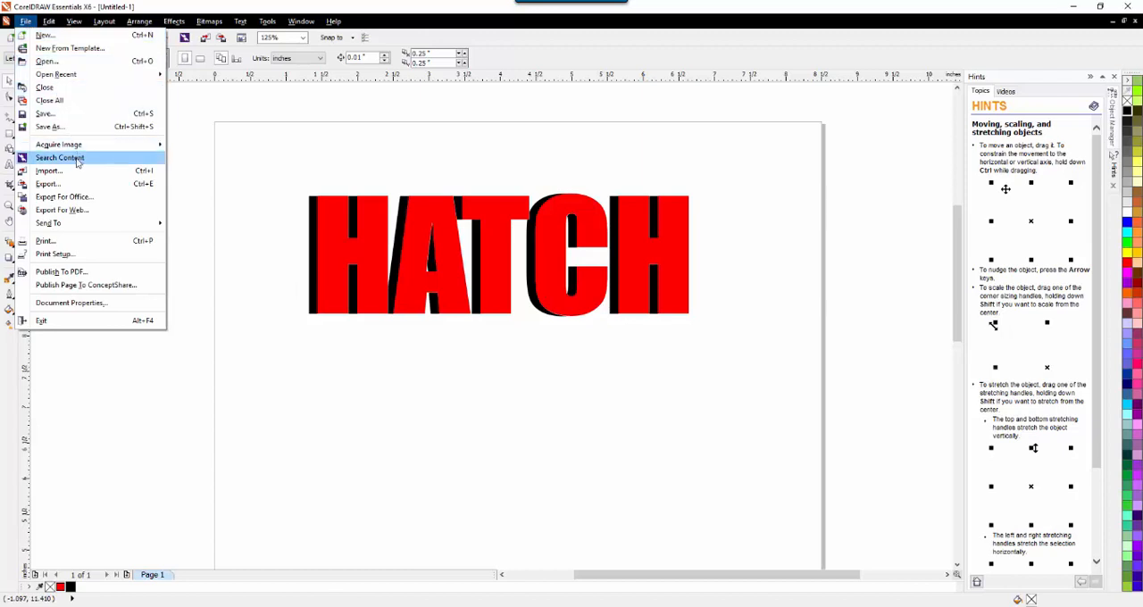
mouse_move(70, 189)
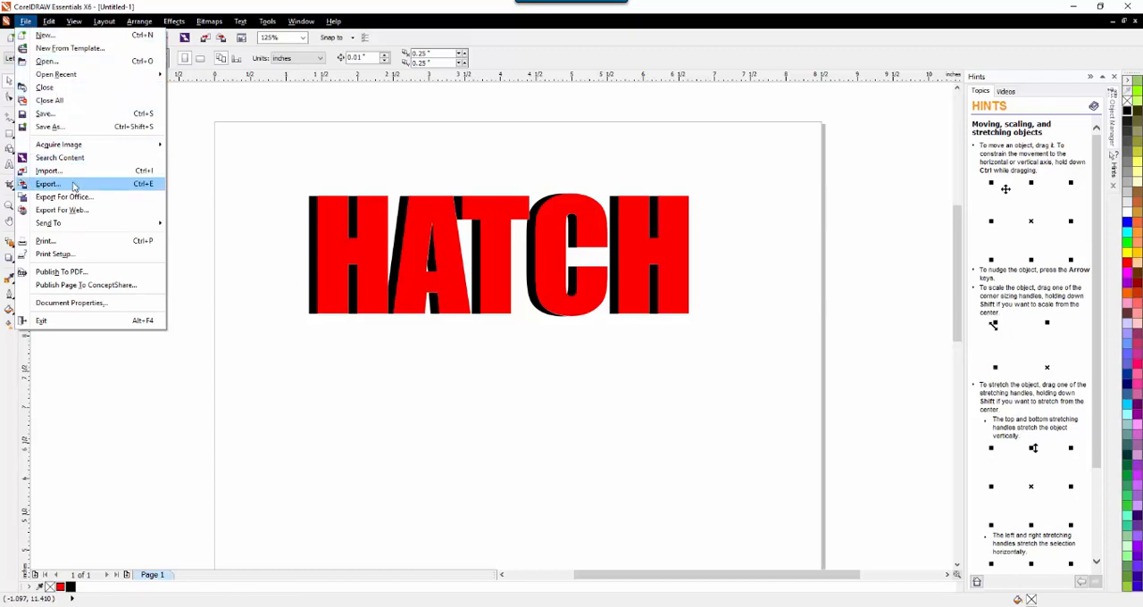
mouse_move(51, 126)
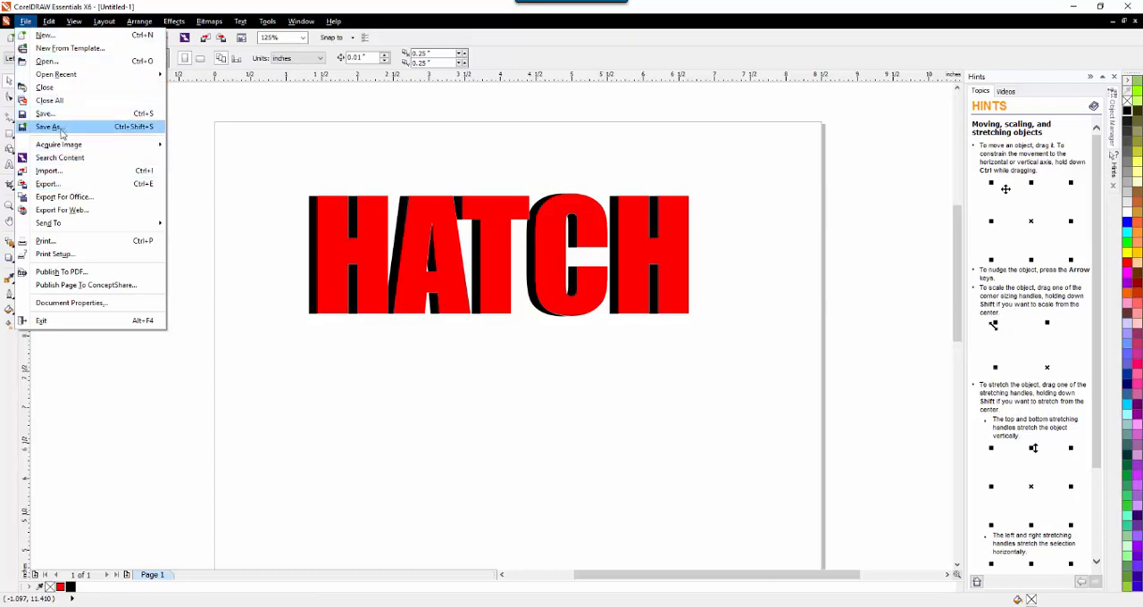
click(48, 126)
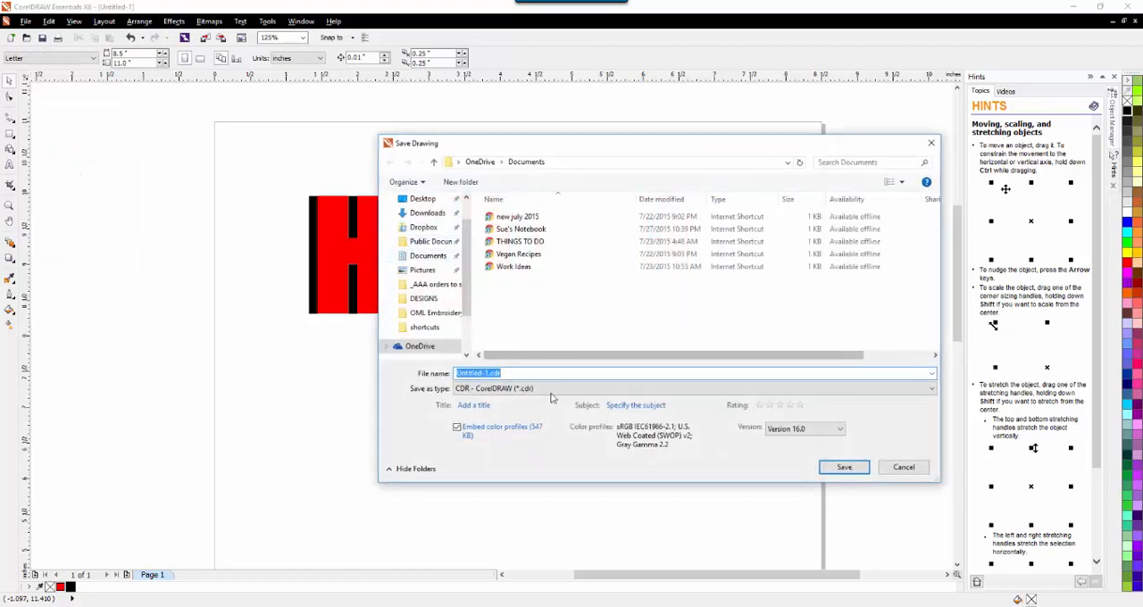
click(931, 381)
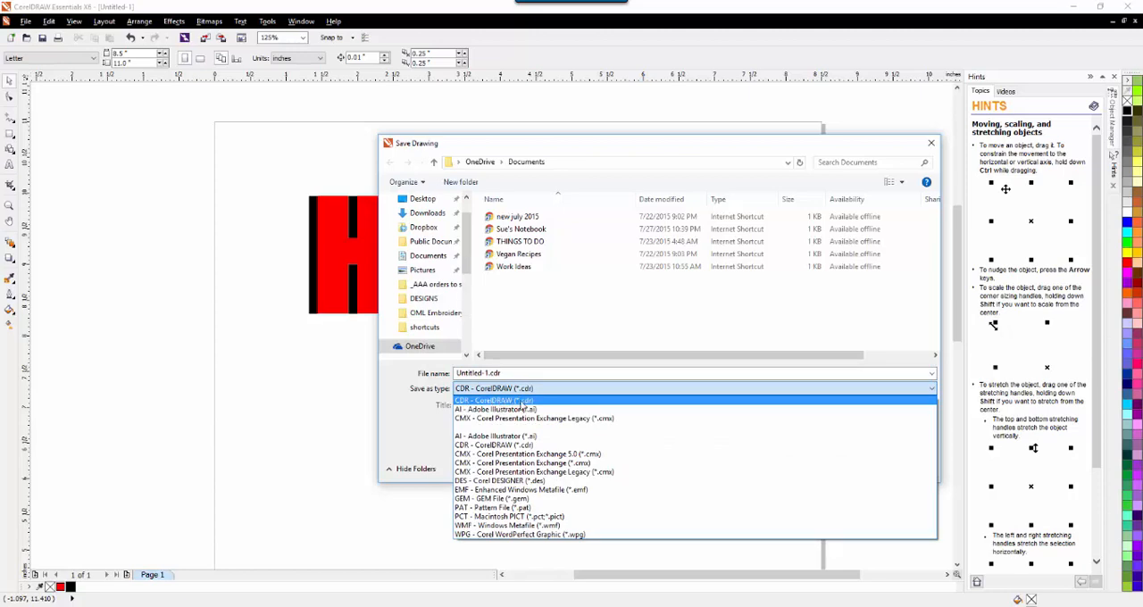
mouse_move(516, 399)
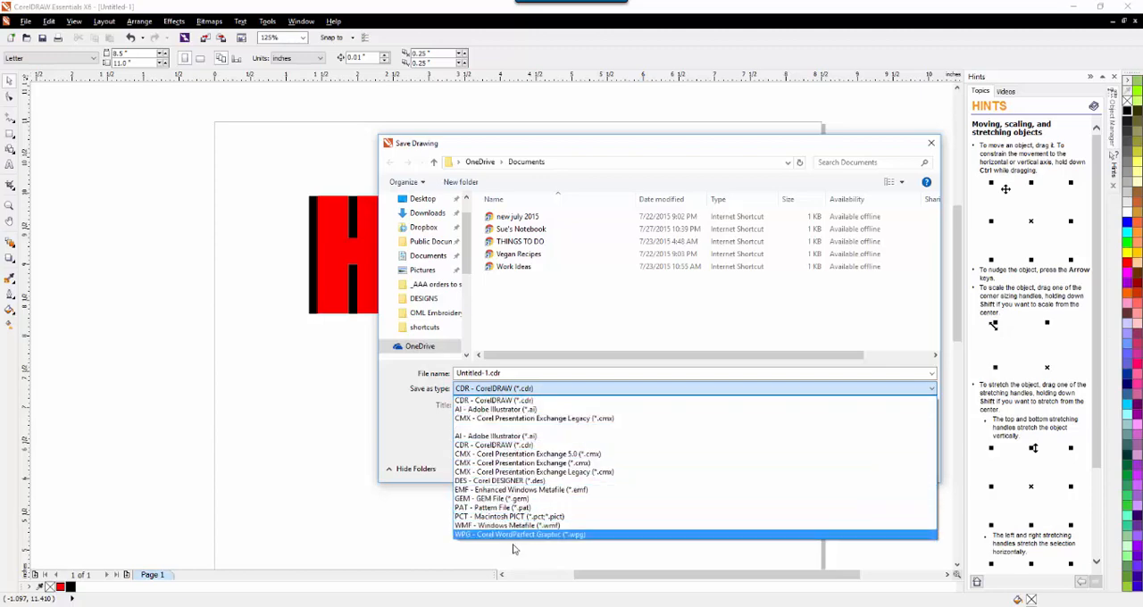
mouse_move(516, 454)
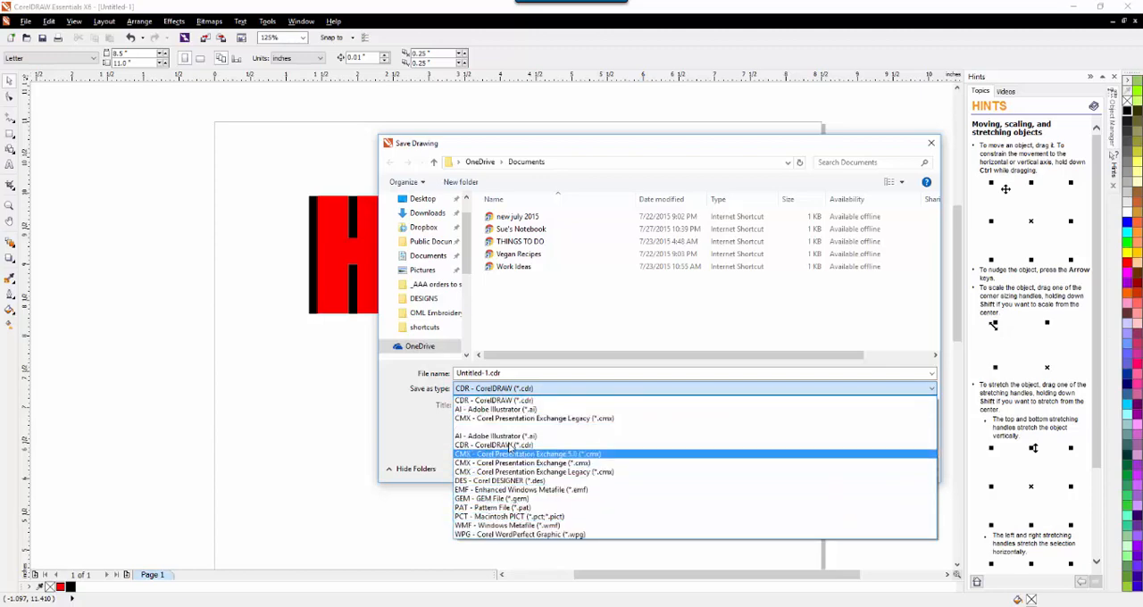
mouse_move(501, 435)
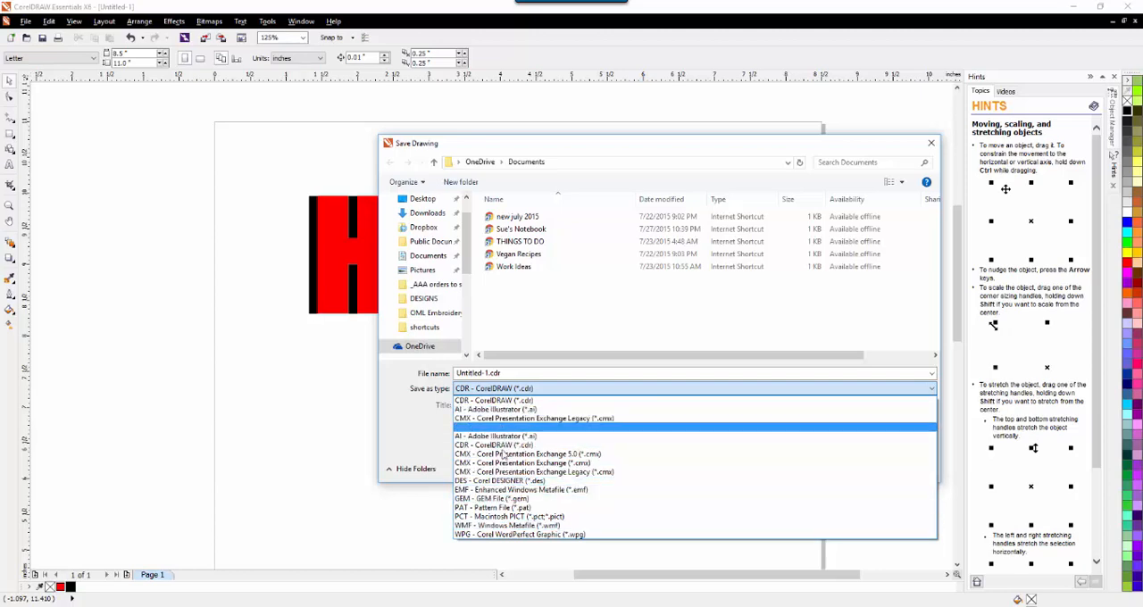
mouse_move(506, 525)
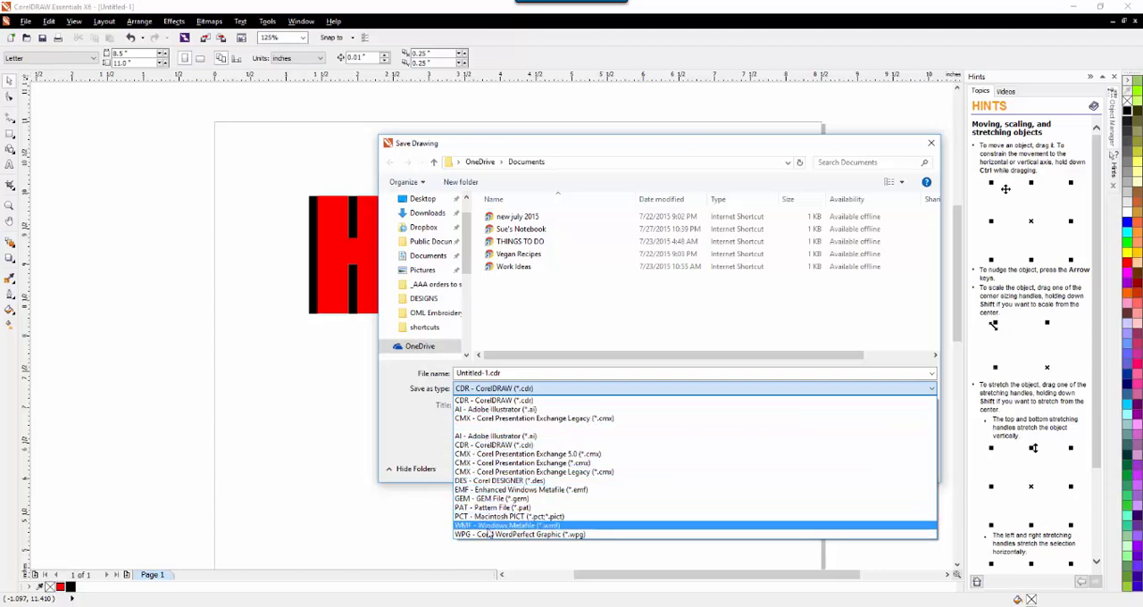
click(511, 388)
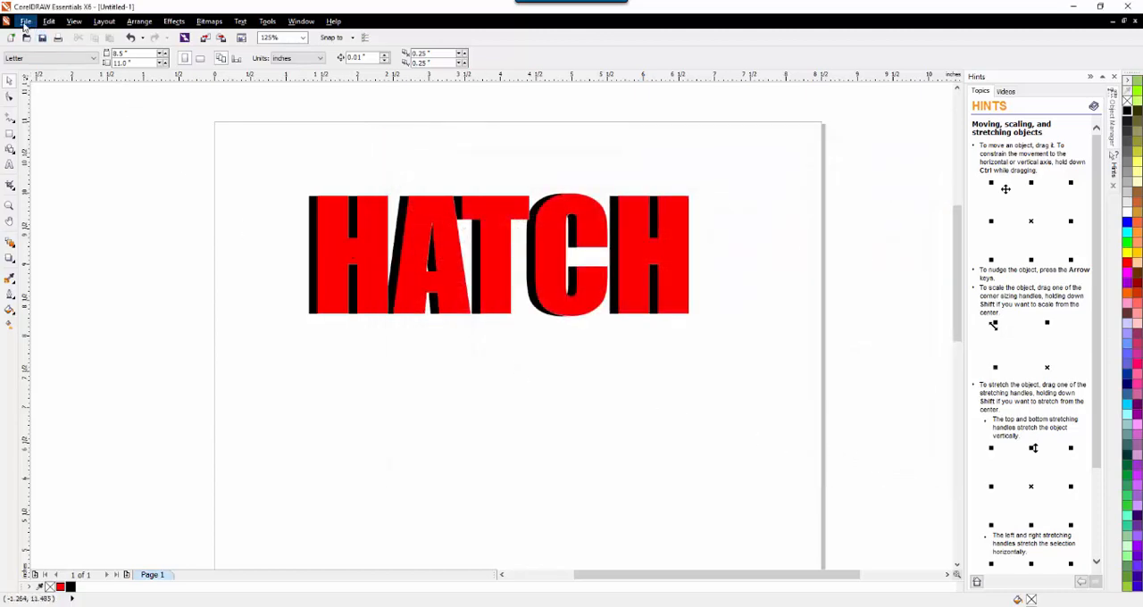
Step: Export the artwork through File > Export as PNG named HATCH 2 on the Desktop
click(29, 22)
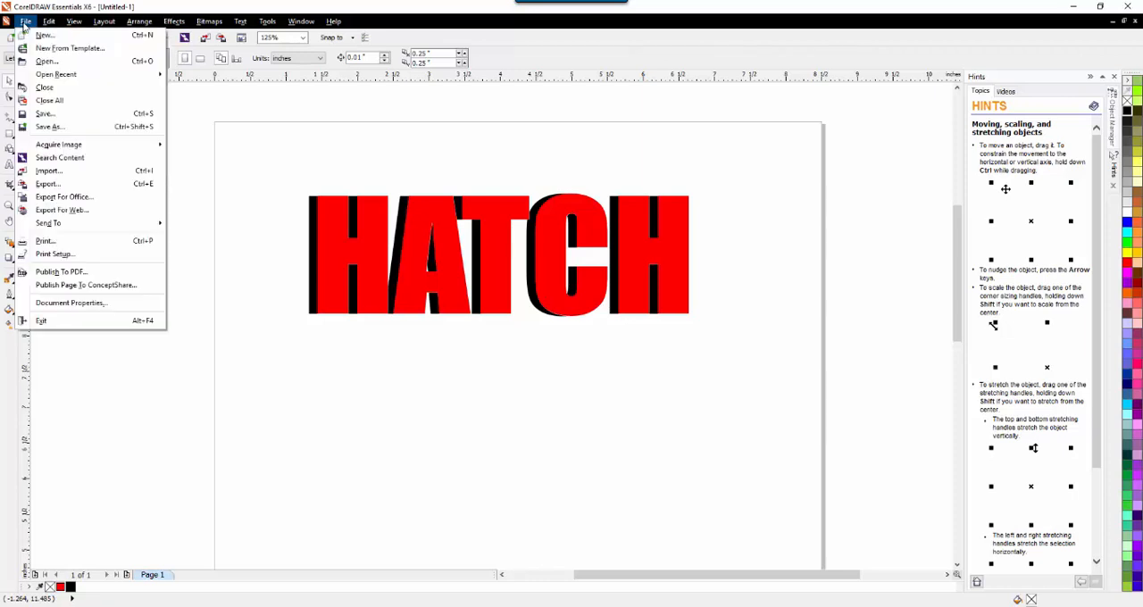
mouse_move(48, 183)
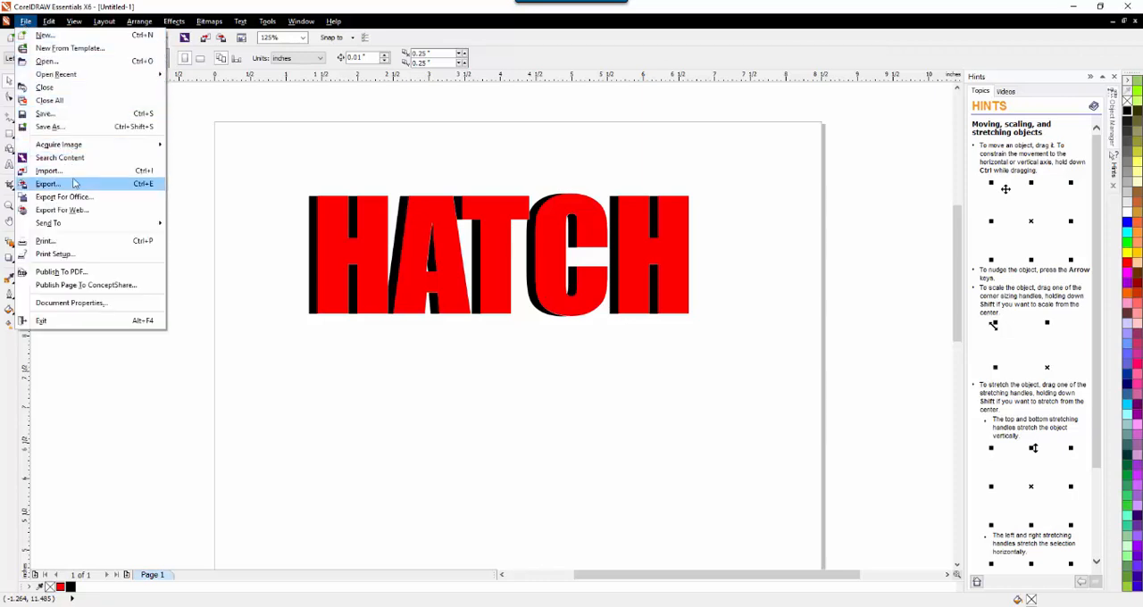
mouse_move(122, 188)
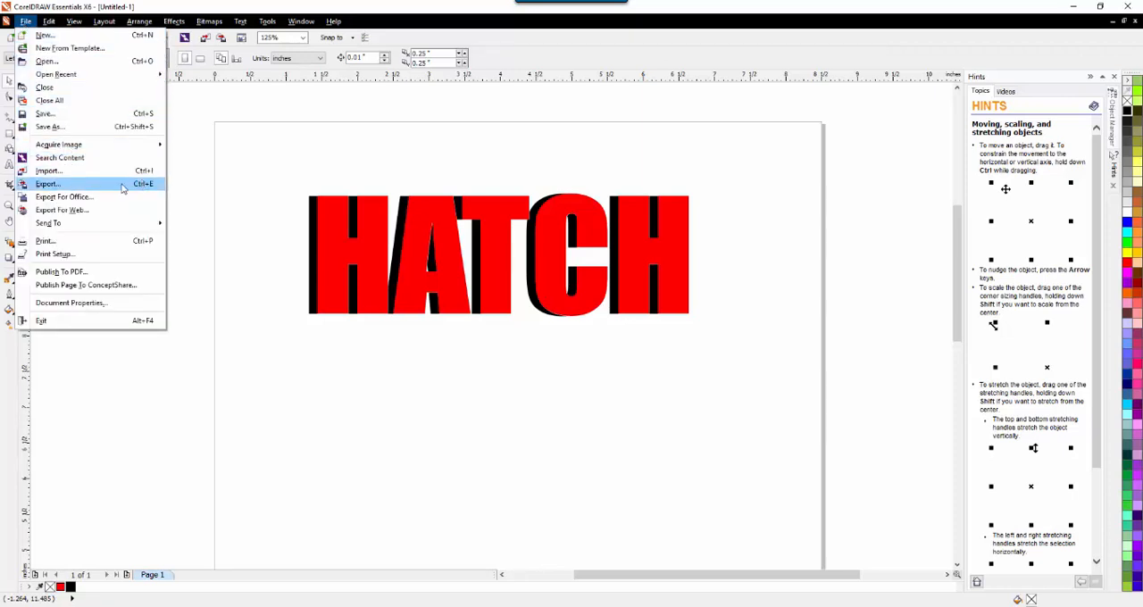
click(48, 185)
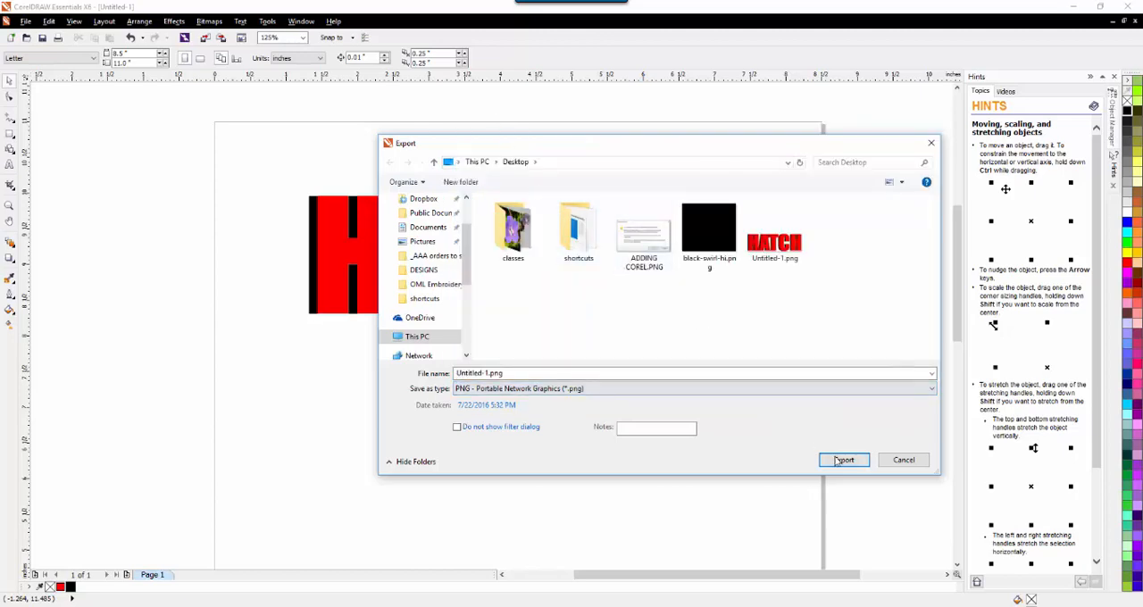
click(527, 374)
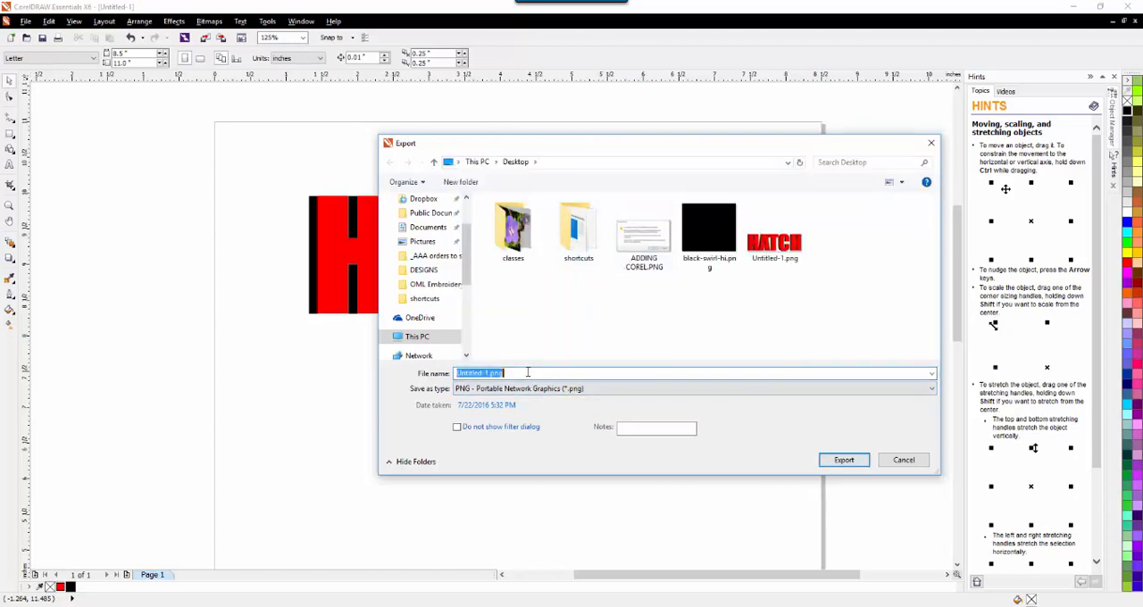
text(HATCH 2)
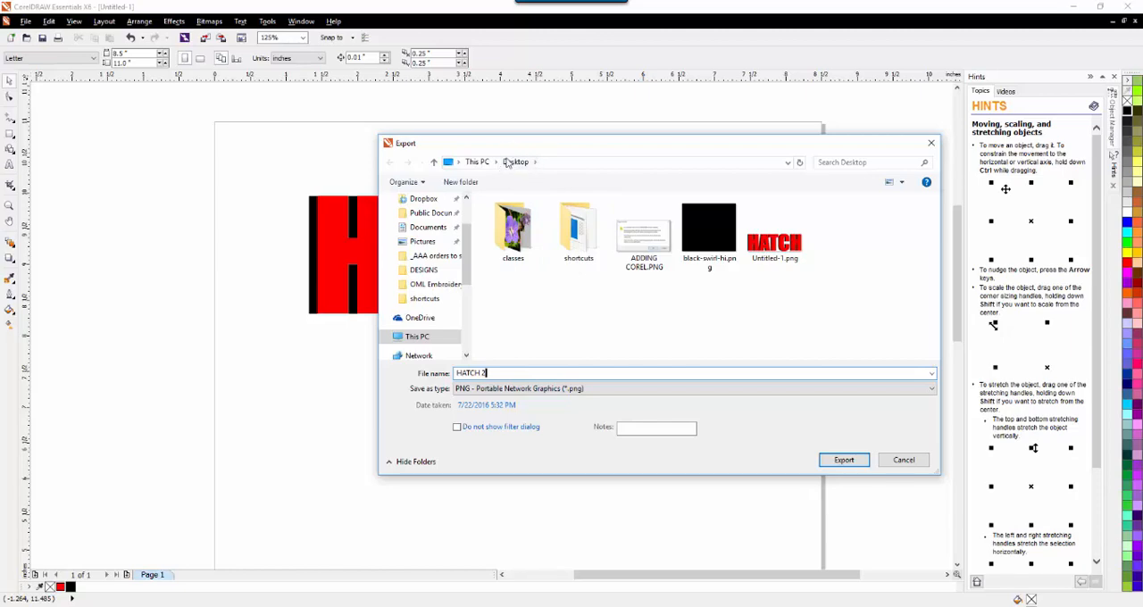
mouse_move(524, 182)
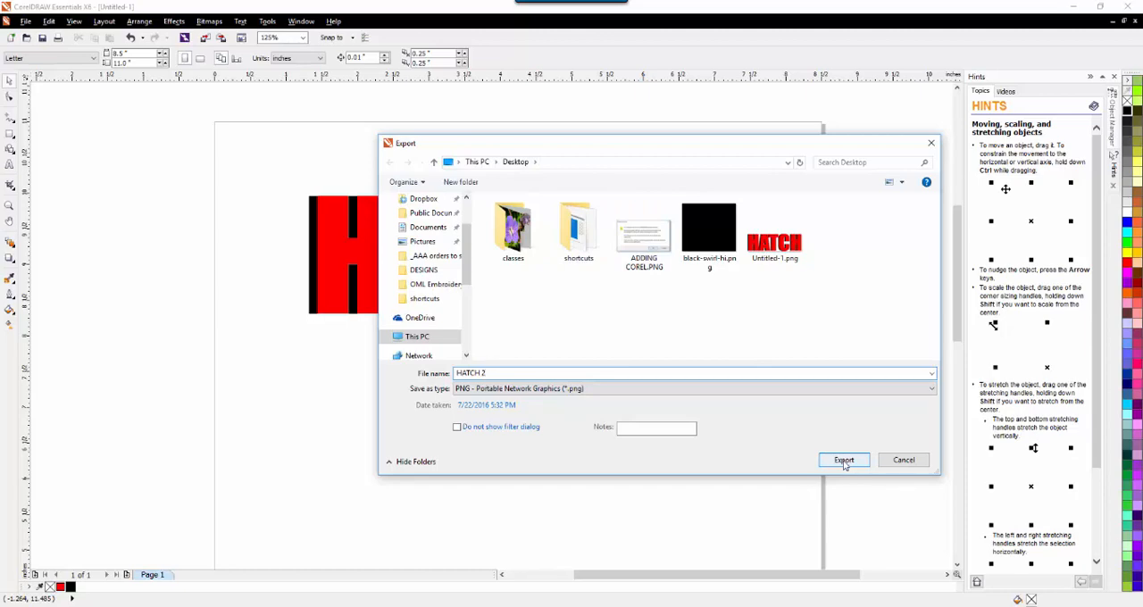
click(844, 460)
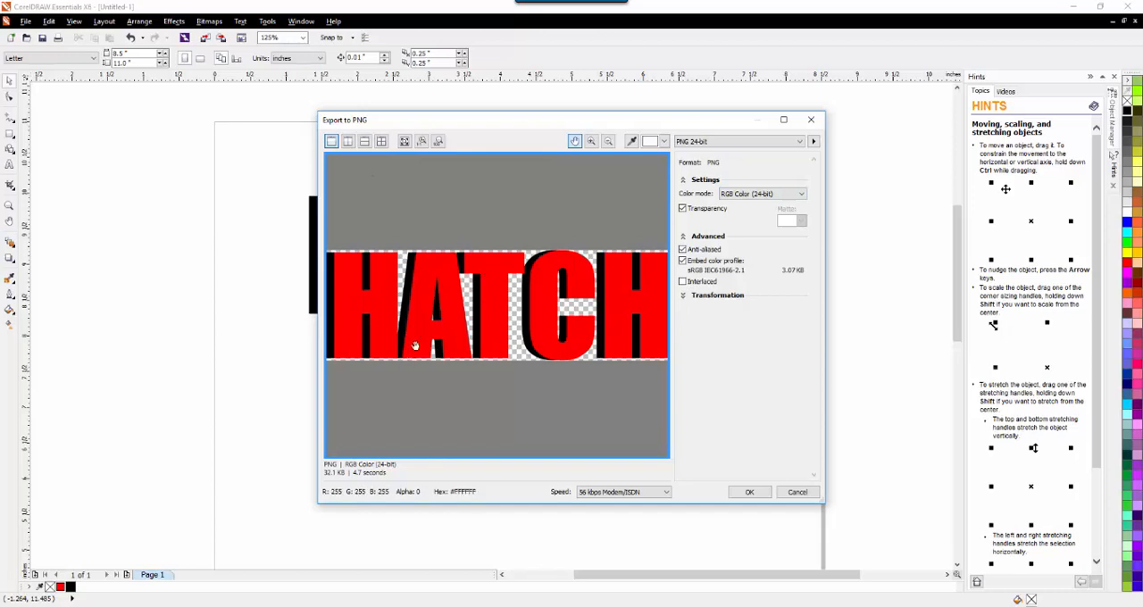
mouse_move(717, 171)
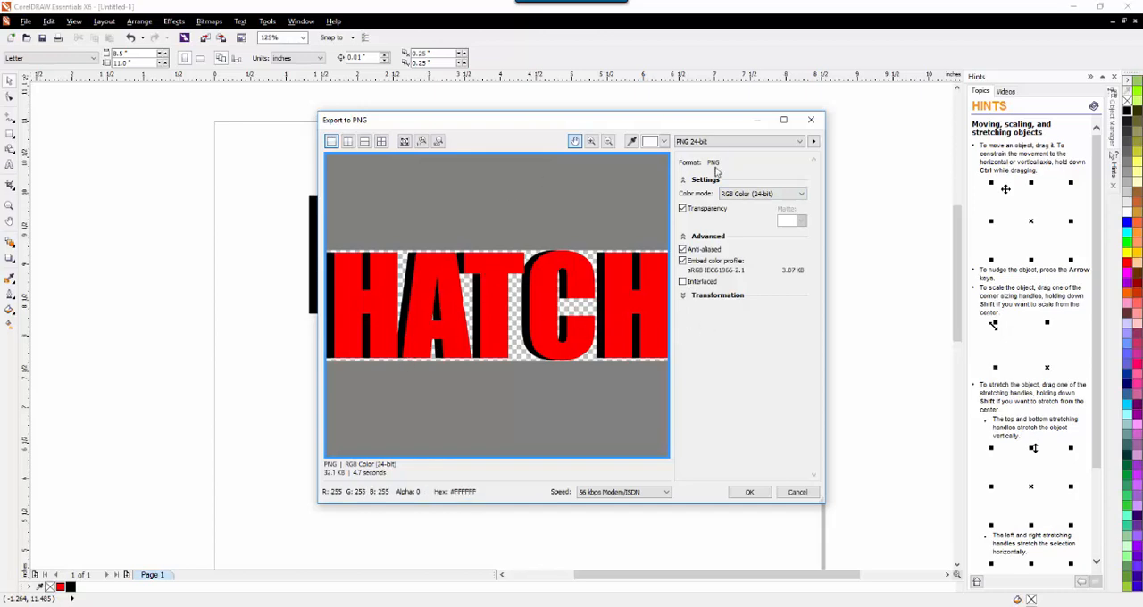
Step: Keep Transparency checked in the Export to PNG dialog and confirm
click(800, 141)
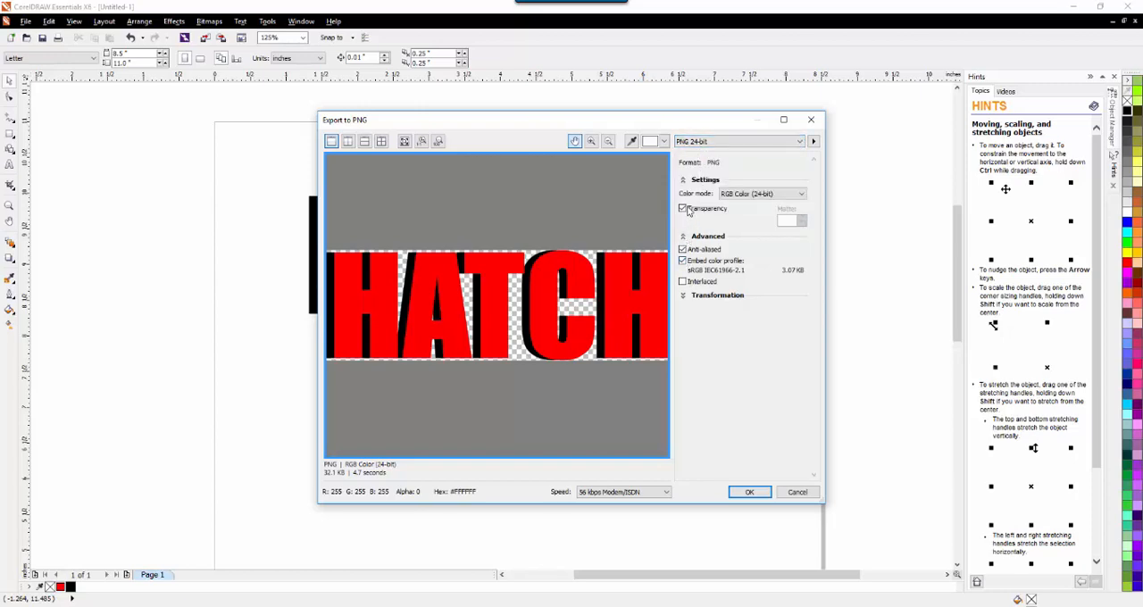
click(682, 207)
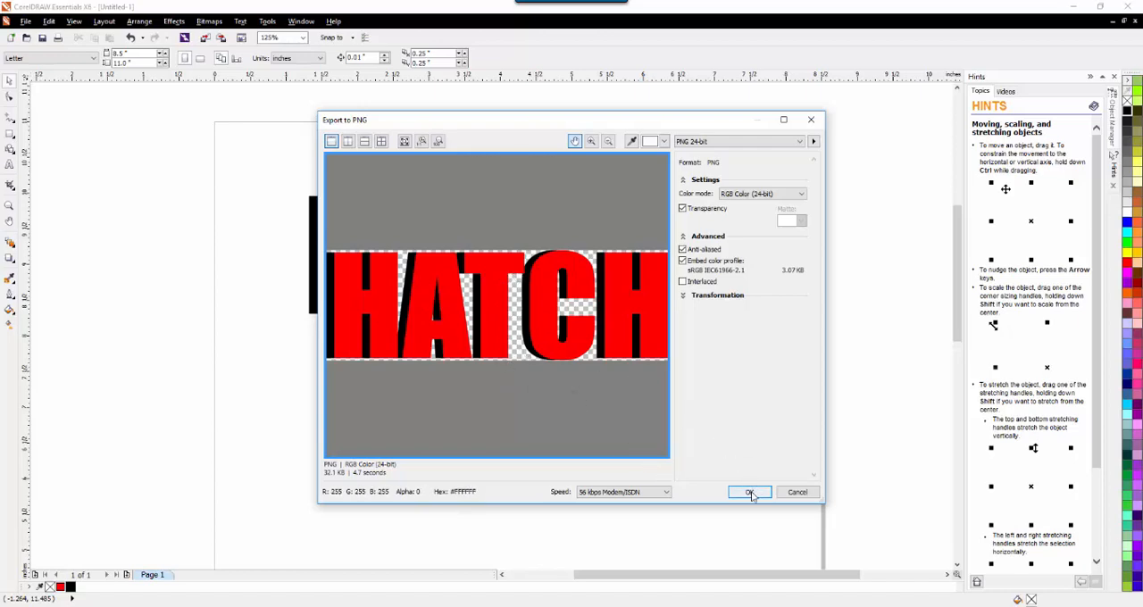
click(750, 492)
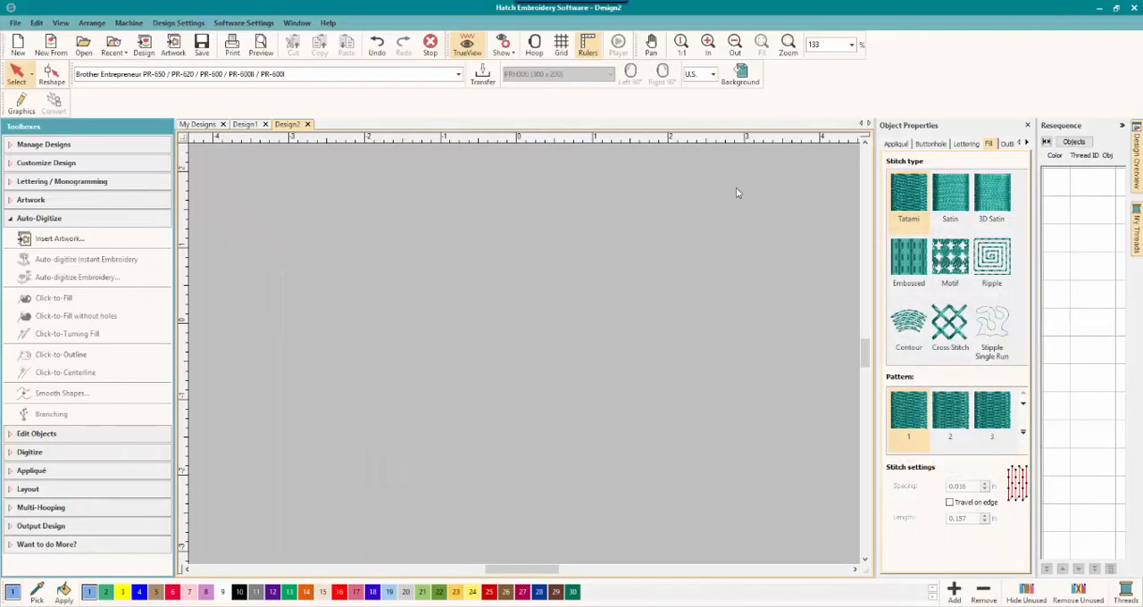
mouse_move(273, 6)
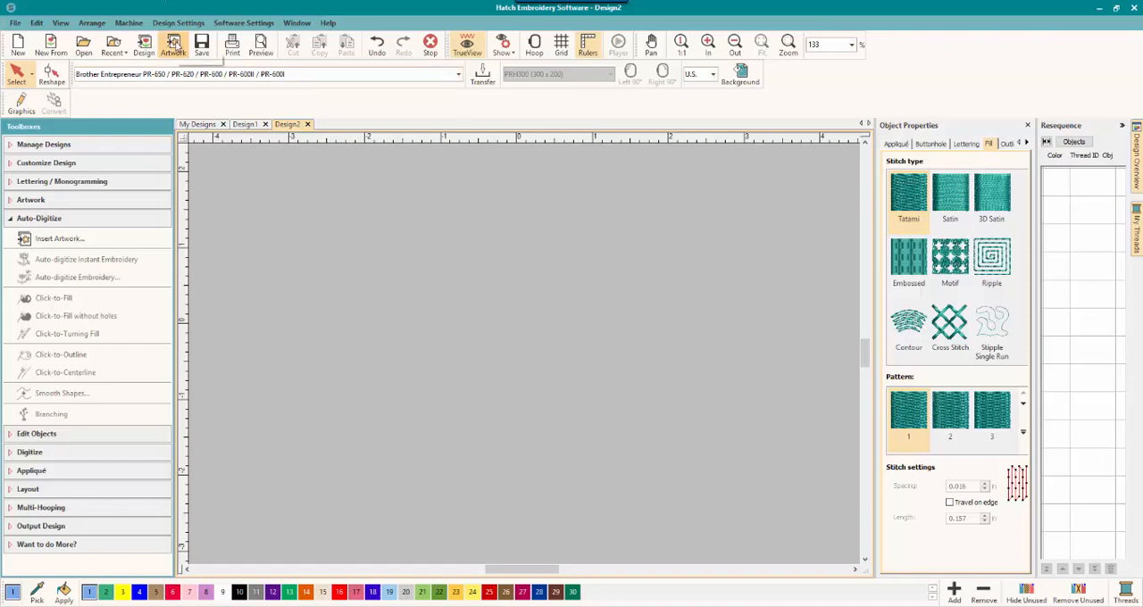
Step: Insert HATCH 2.png into Design2 from the Insert Artwork dialog
click(60, 238)
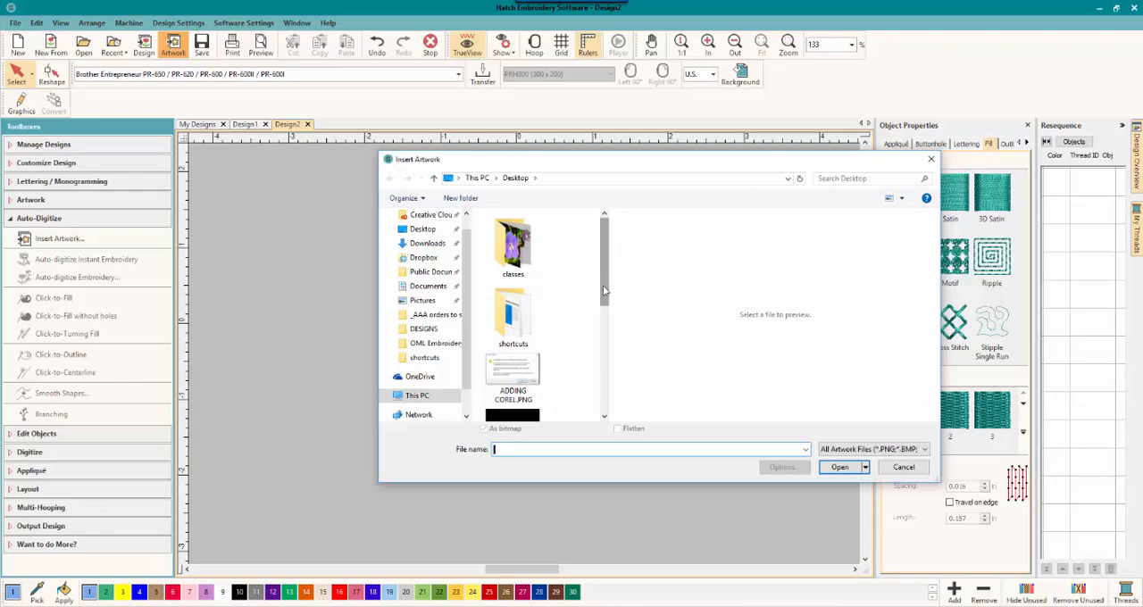
scroll(down, 3)
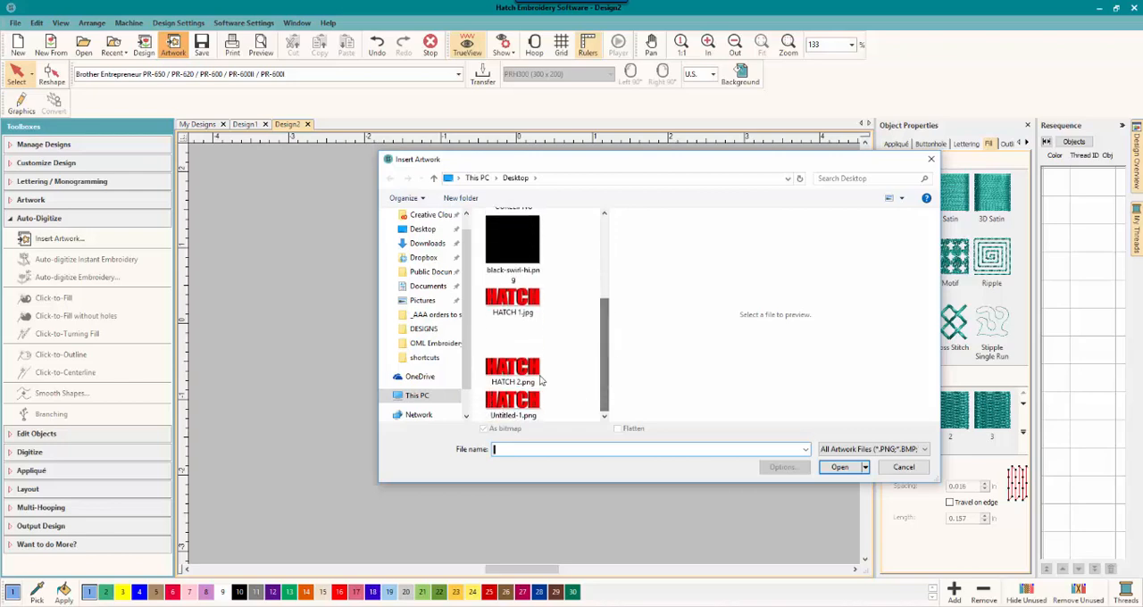
click(511, 361)
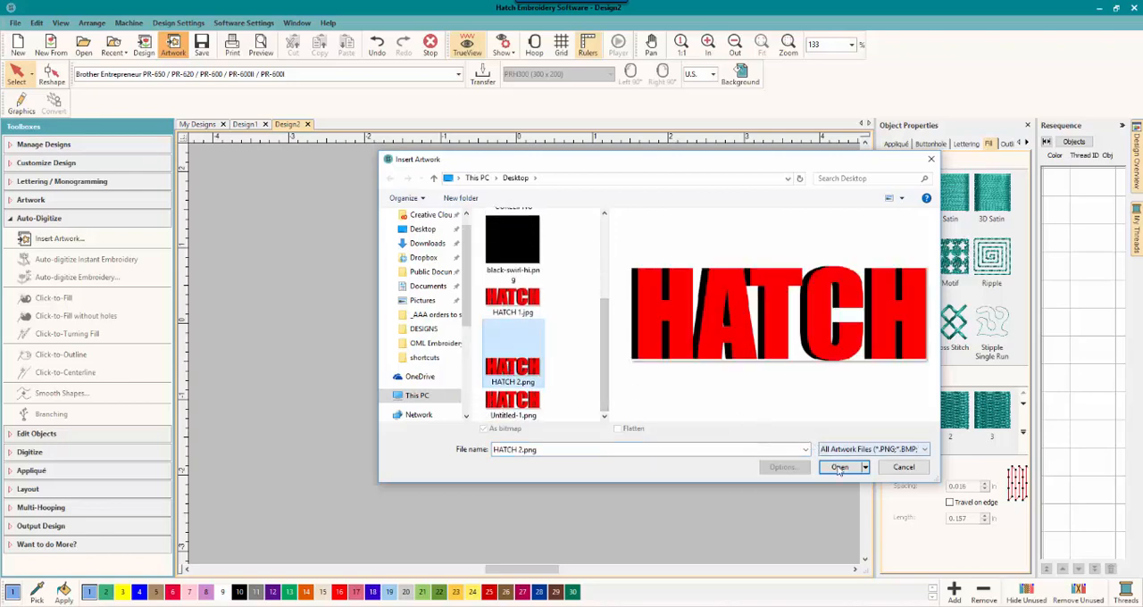
click(839, 467)
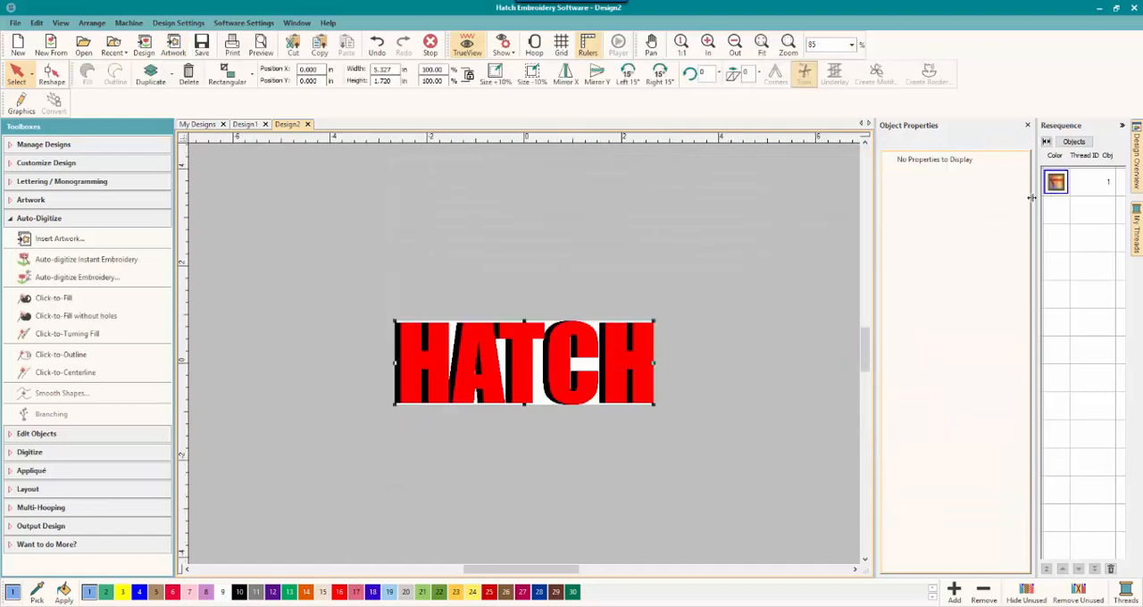
mouse_move(328, 346)
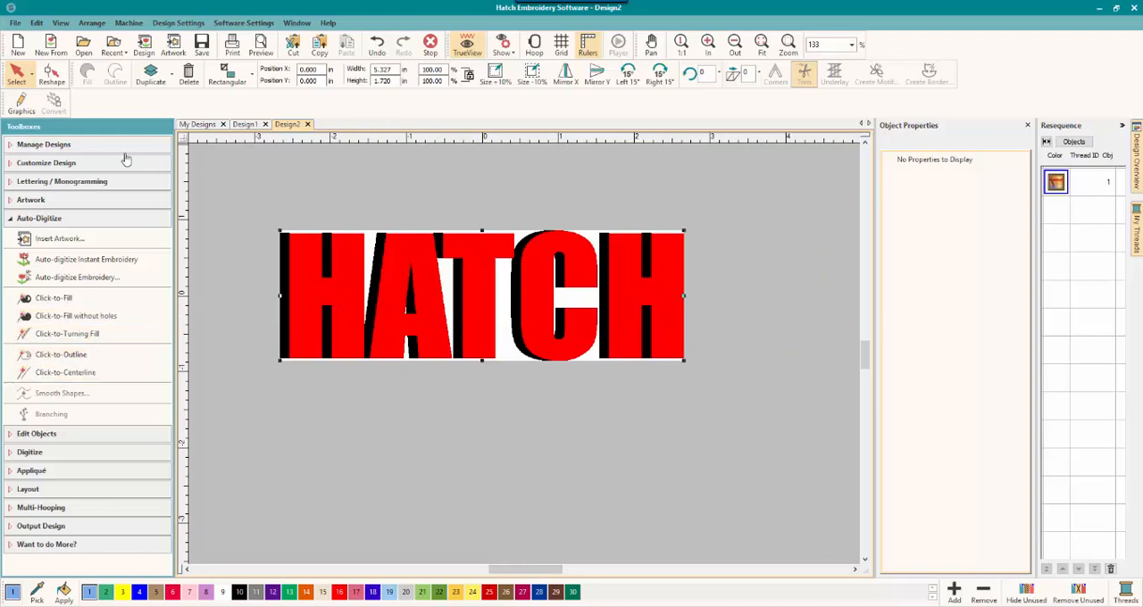
mouse_move(75, 317)
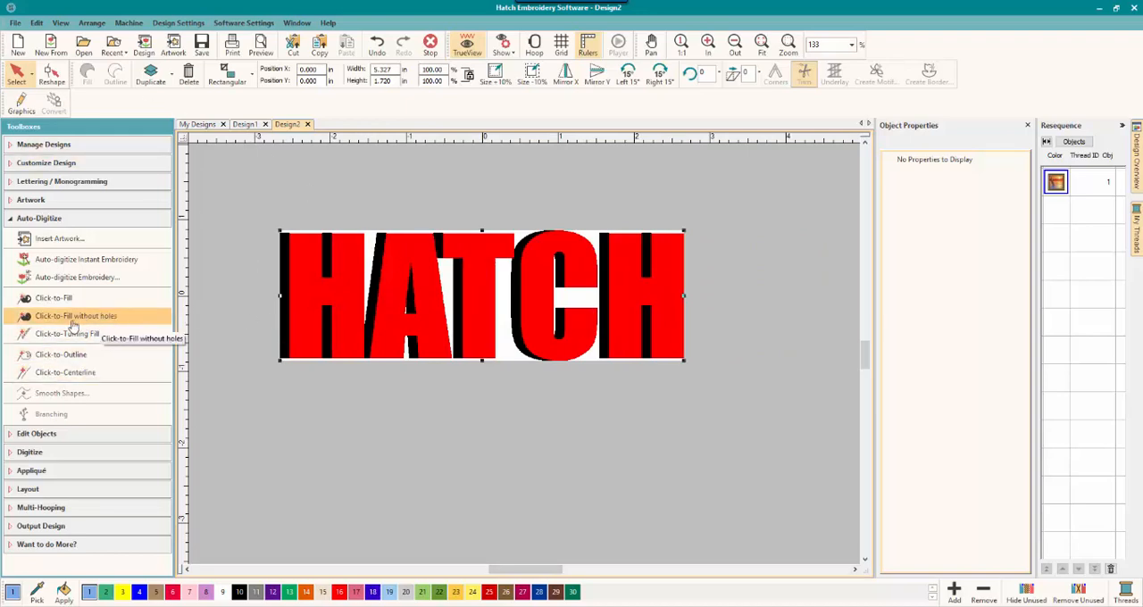
mouse_move(69, 333)
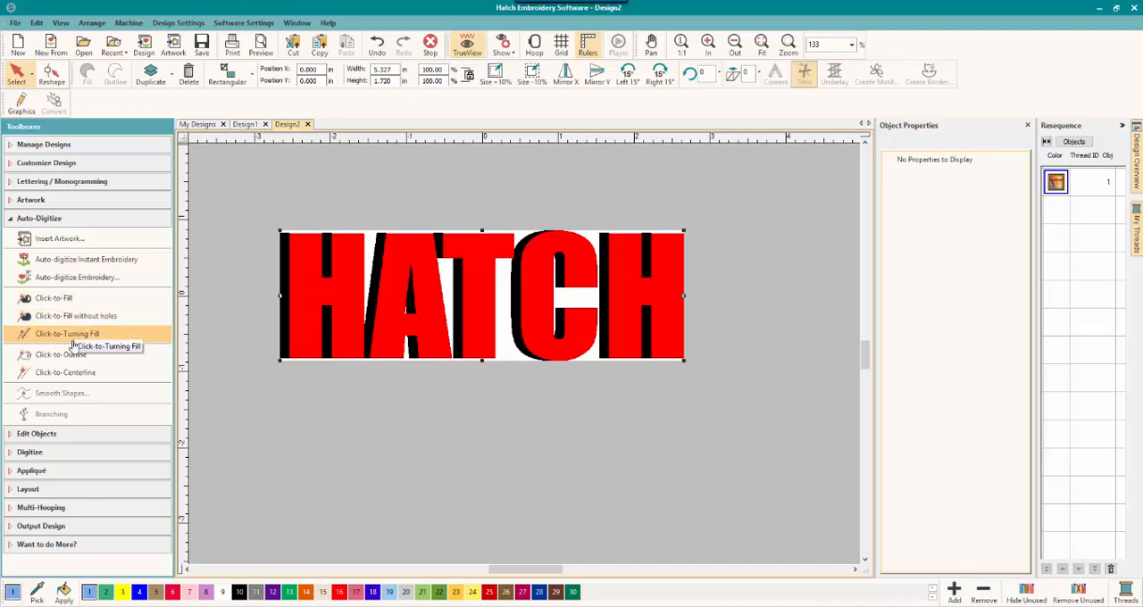
mouse_move(76, 316)
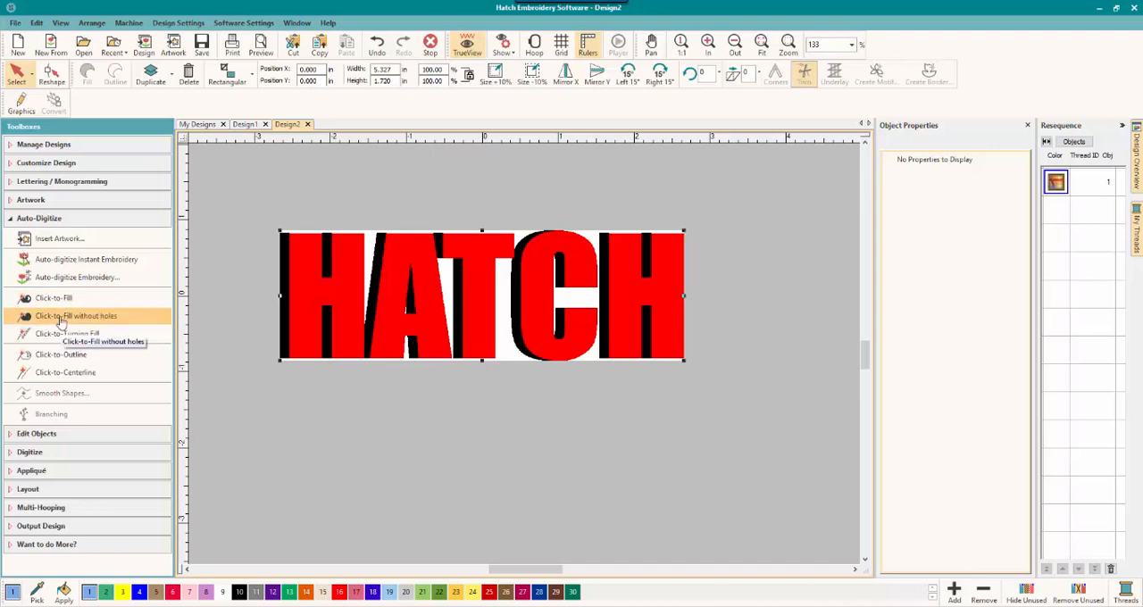
mouse_move(104, 259)
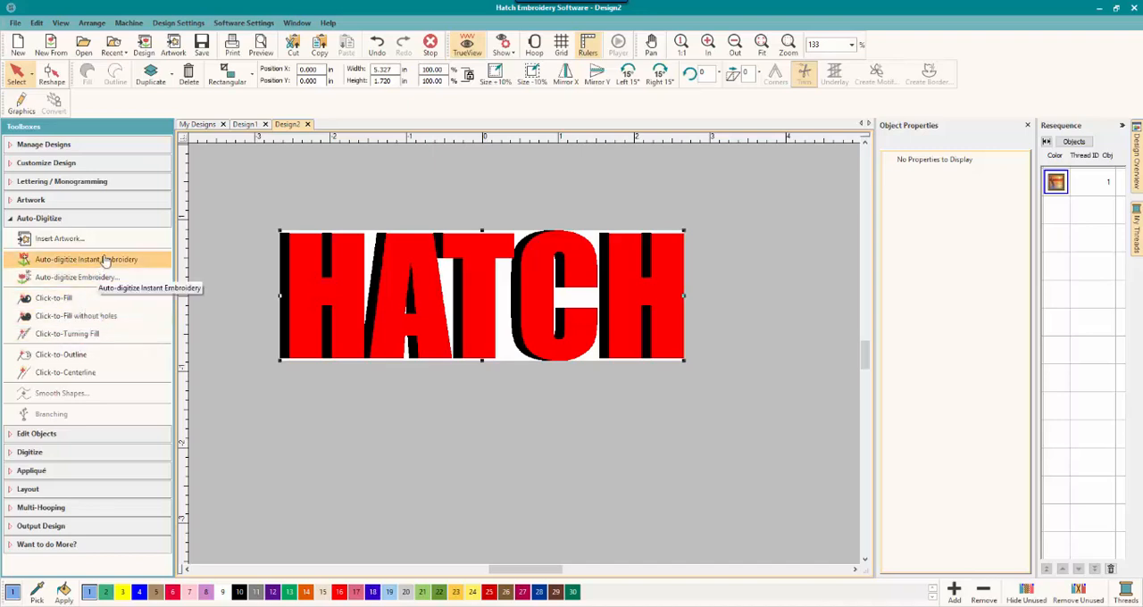
mouse_move(76, 277)
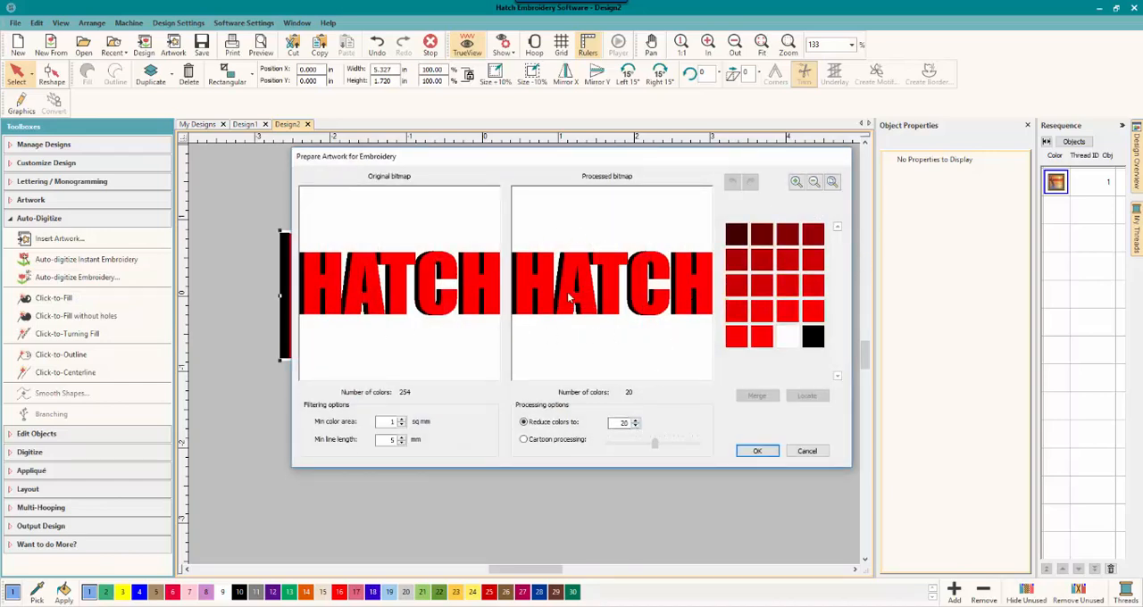
mouse_move(563, 295)
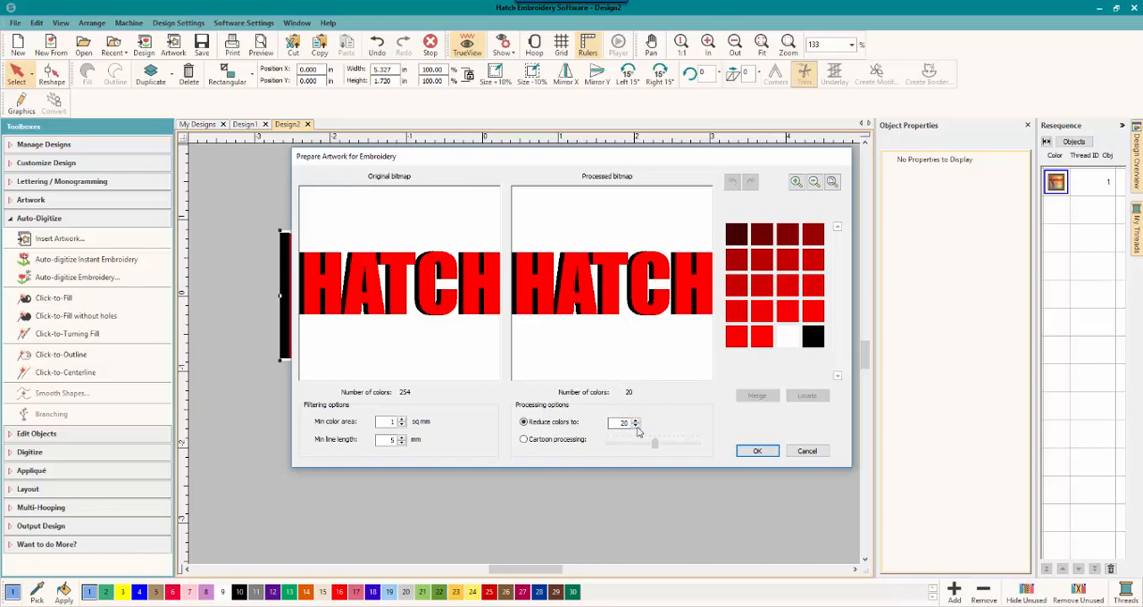
Step: Reduce the artwork to 3 colours, omit white and stitch red as fill
click(636, 426)
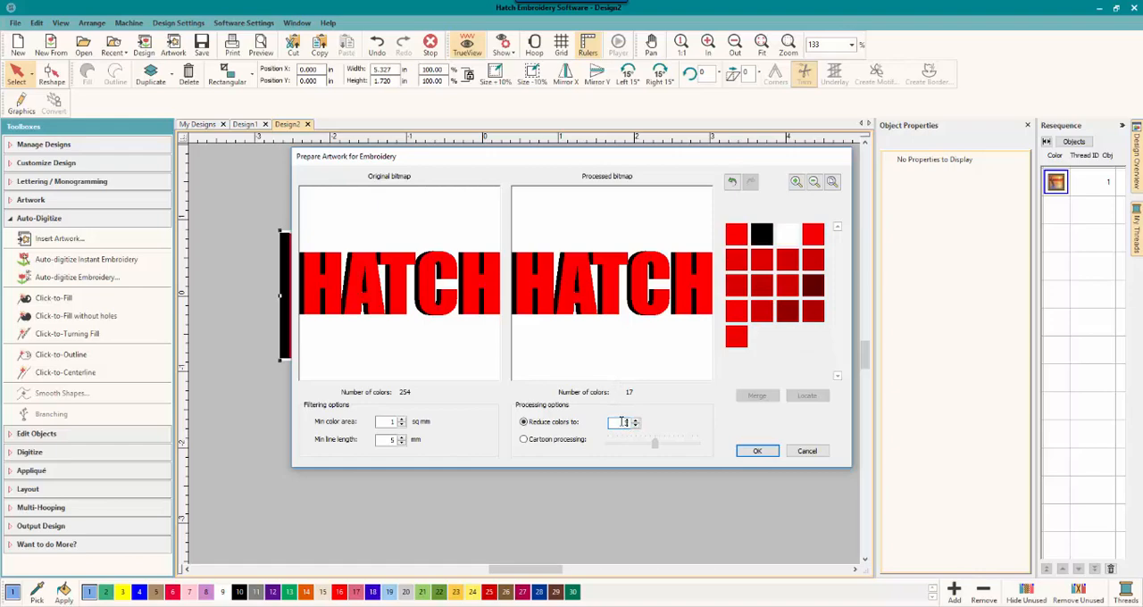
click(758, 451)
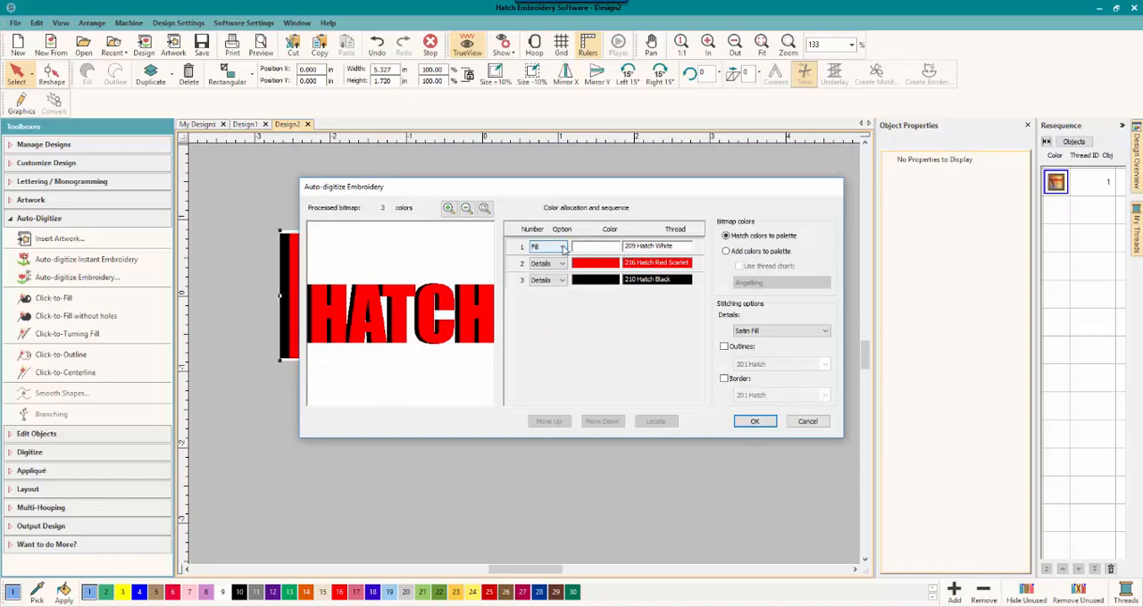
click(562, 246)
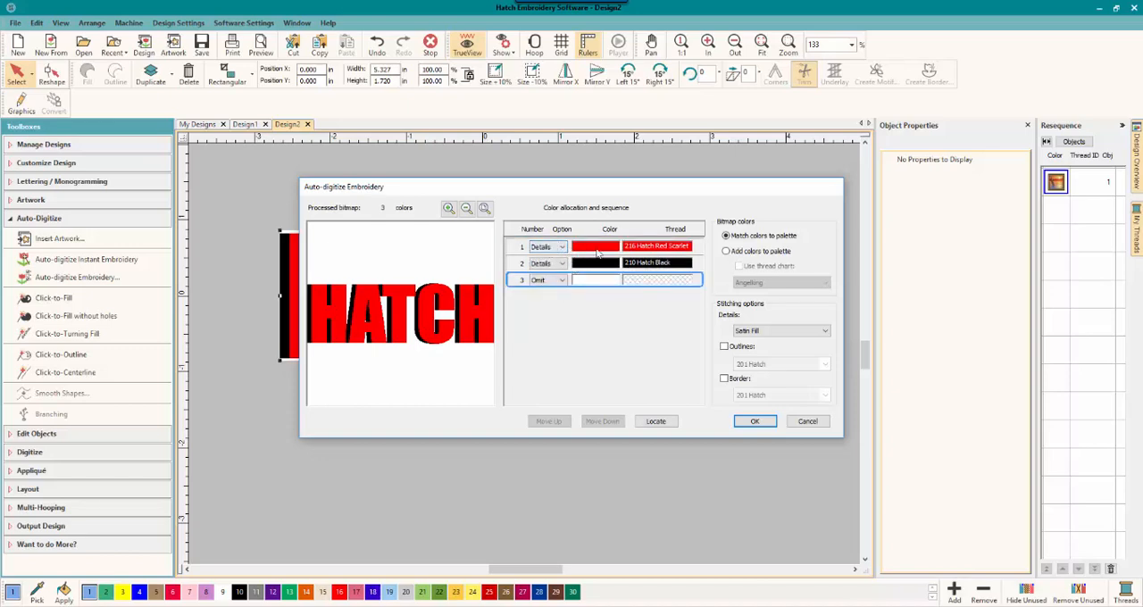
click(560, 246)
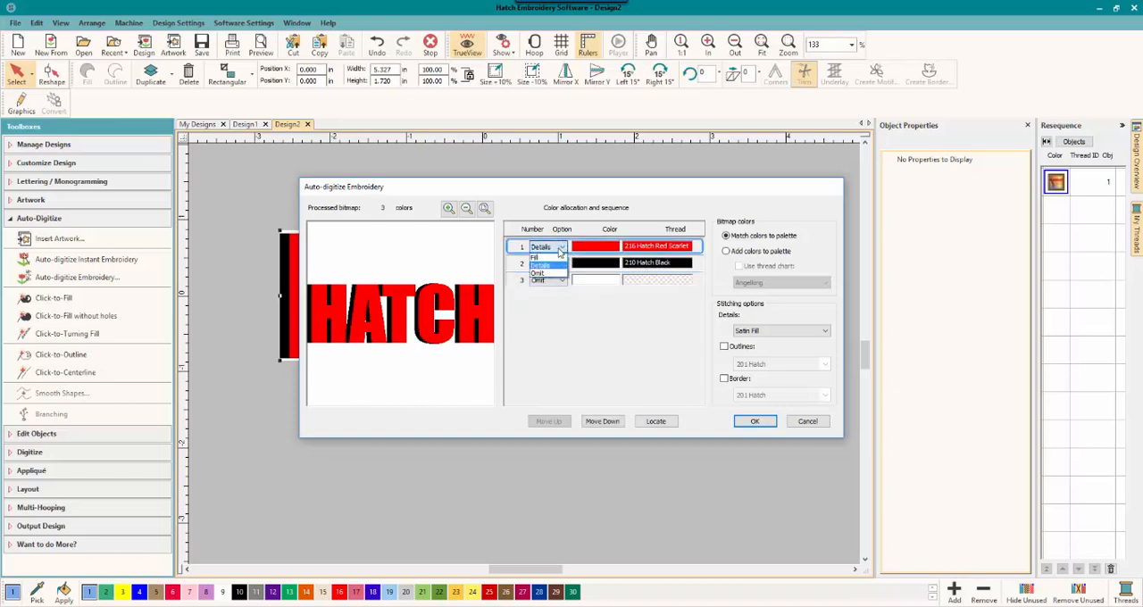
click(534, 257)
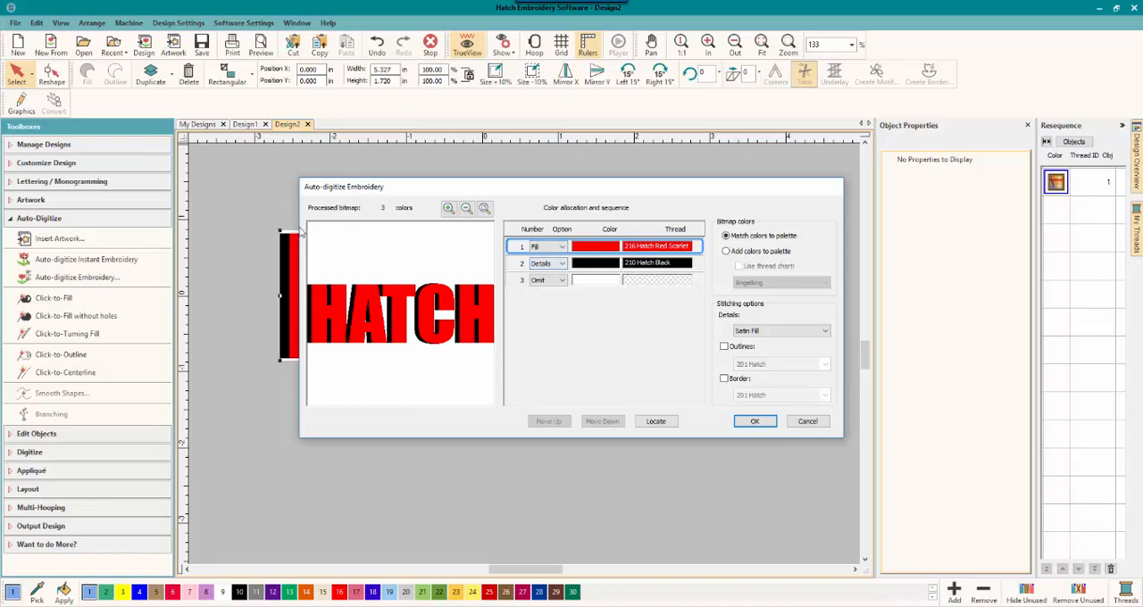
mouse_move(311, 290)
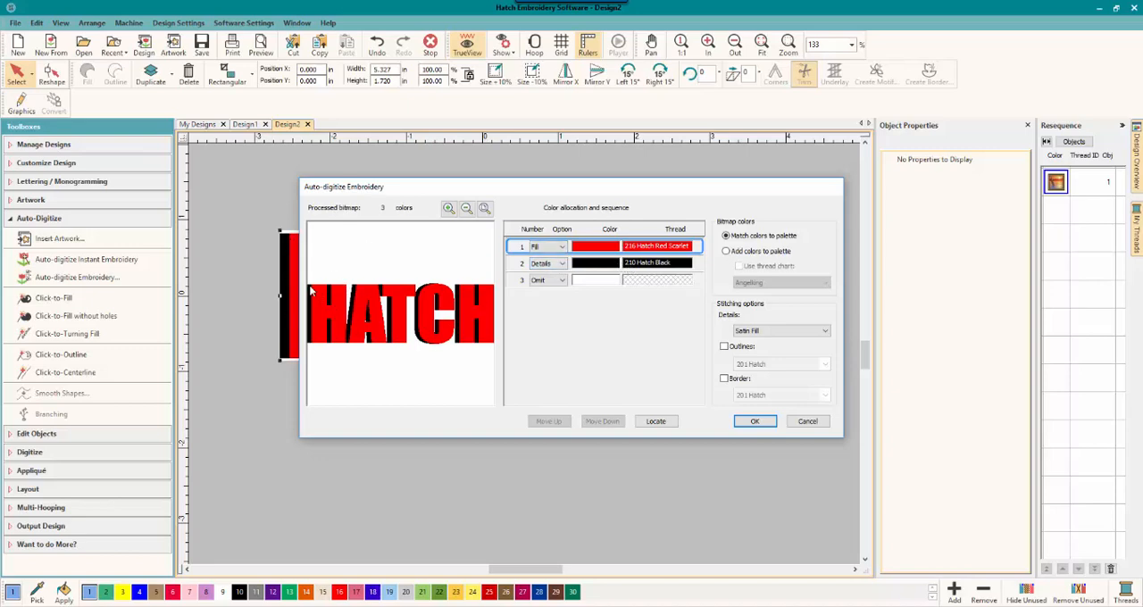
mouse_move(754, 422)
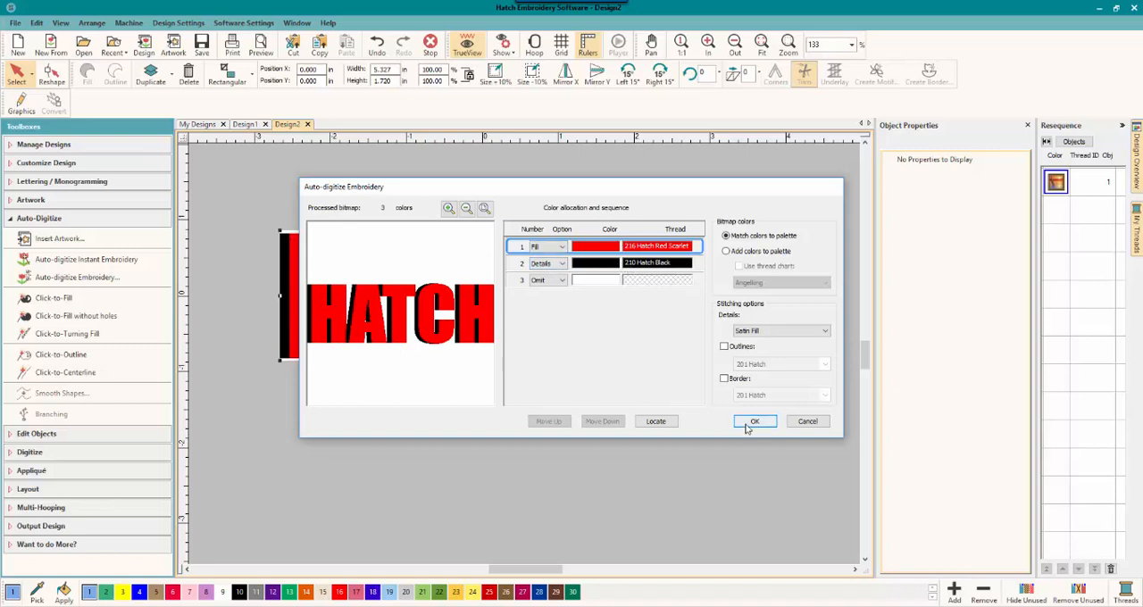
Step: Generate the auto-digitized embroidery from the prepared HATCH artwork
click(754, 422)
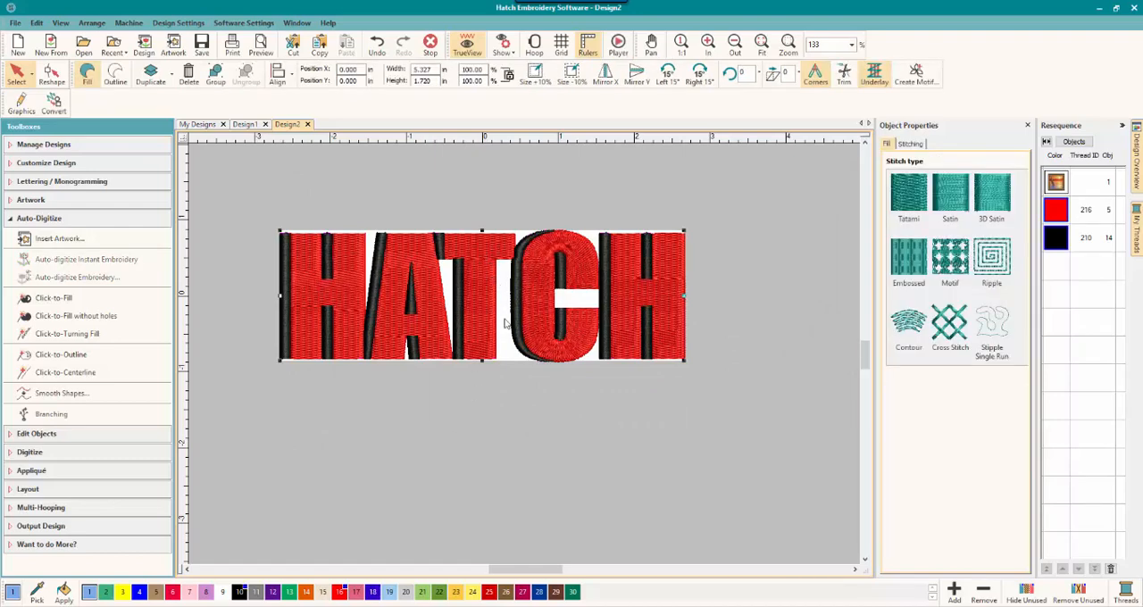
mouse_move(462, 393)
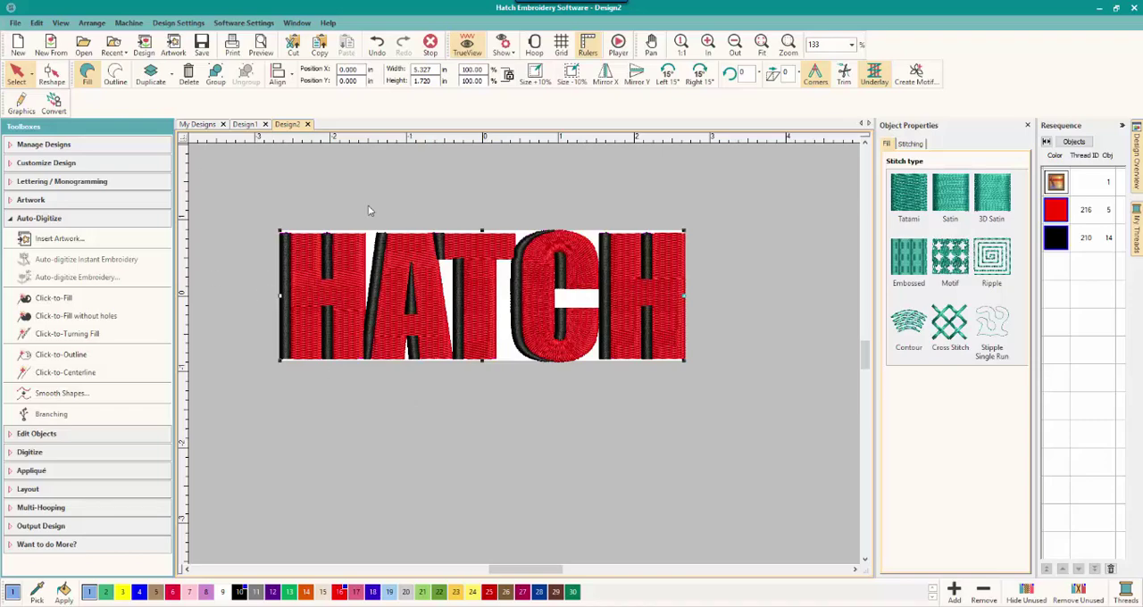
mouse_move(433, 362)
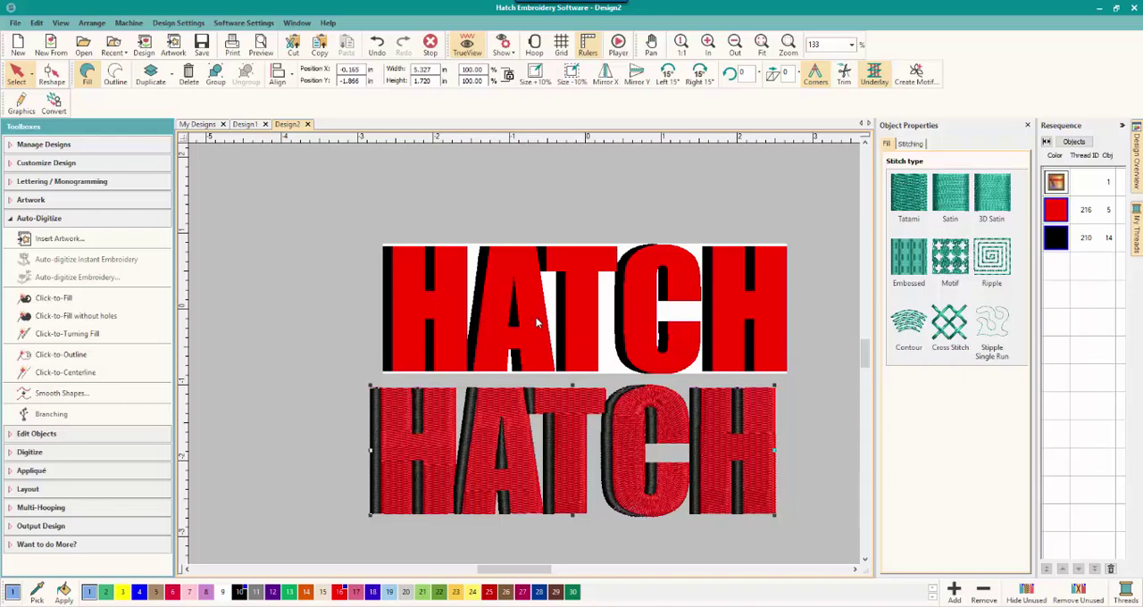
mouse_move(71, 334)
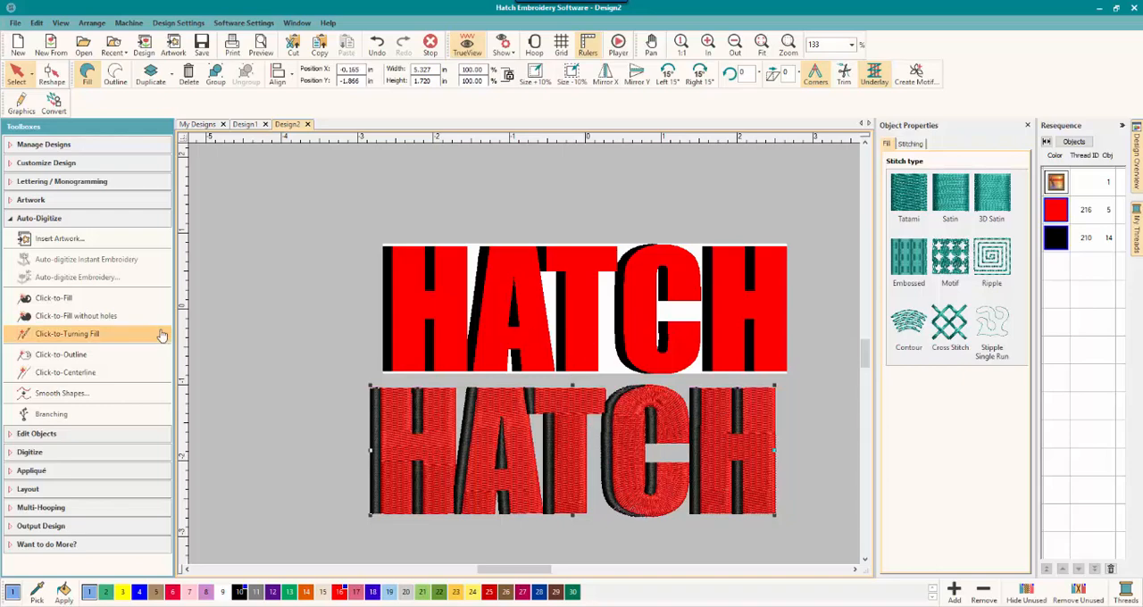
mouse_move(423, 270)
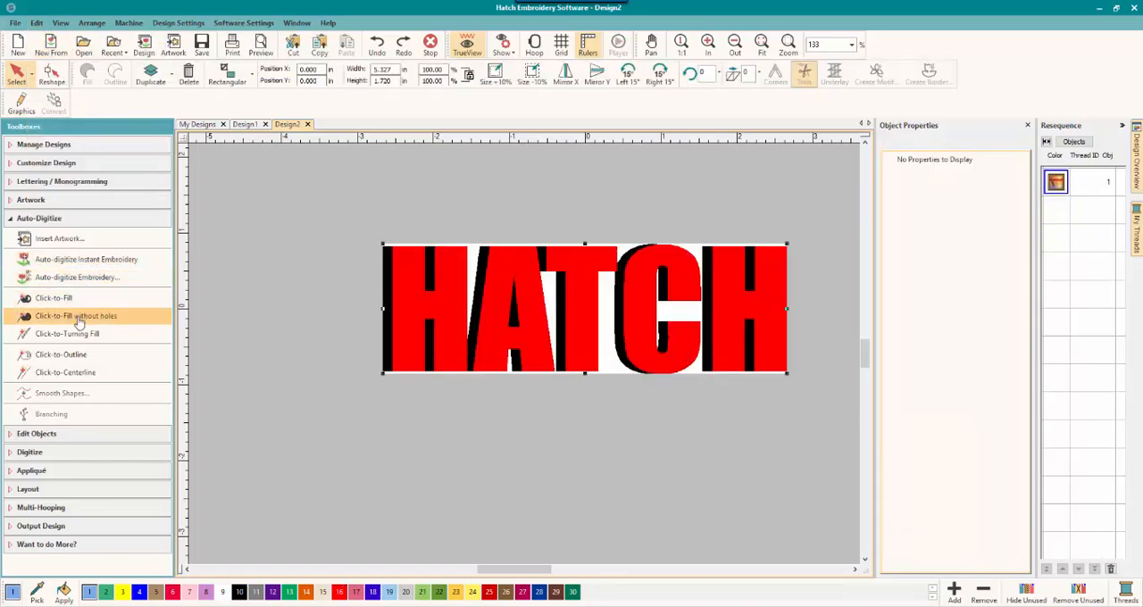
Step: Click-to-Fill the HATCH letters, starting with A, and clear the source artwork
click(54, 297)
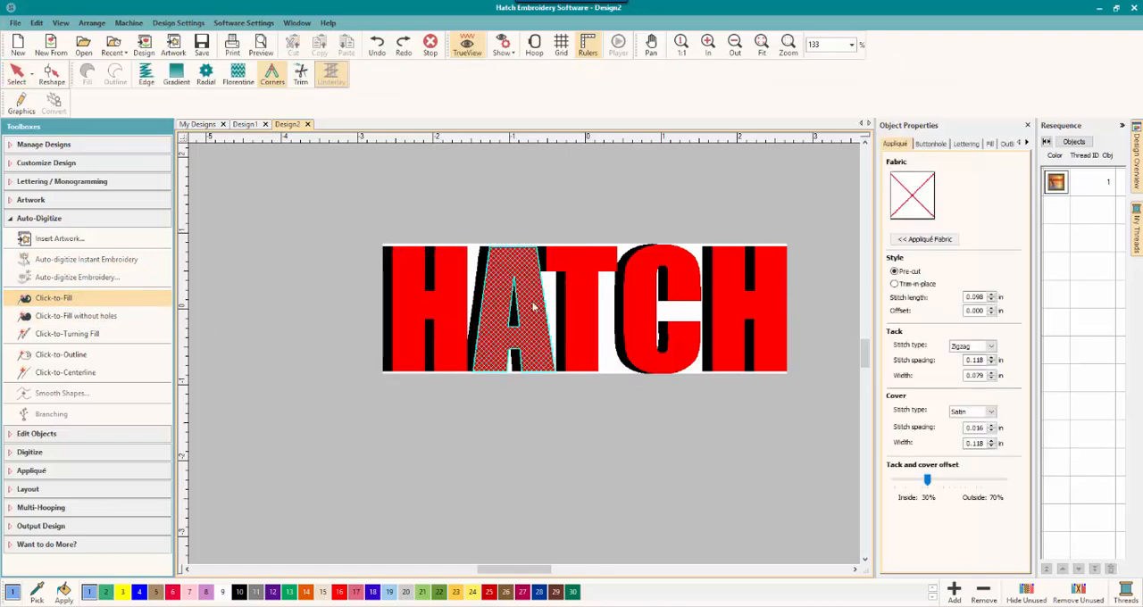
click(419, 304)
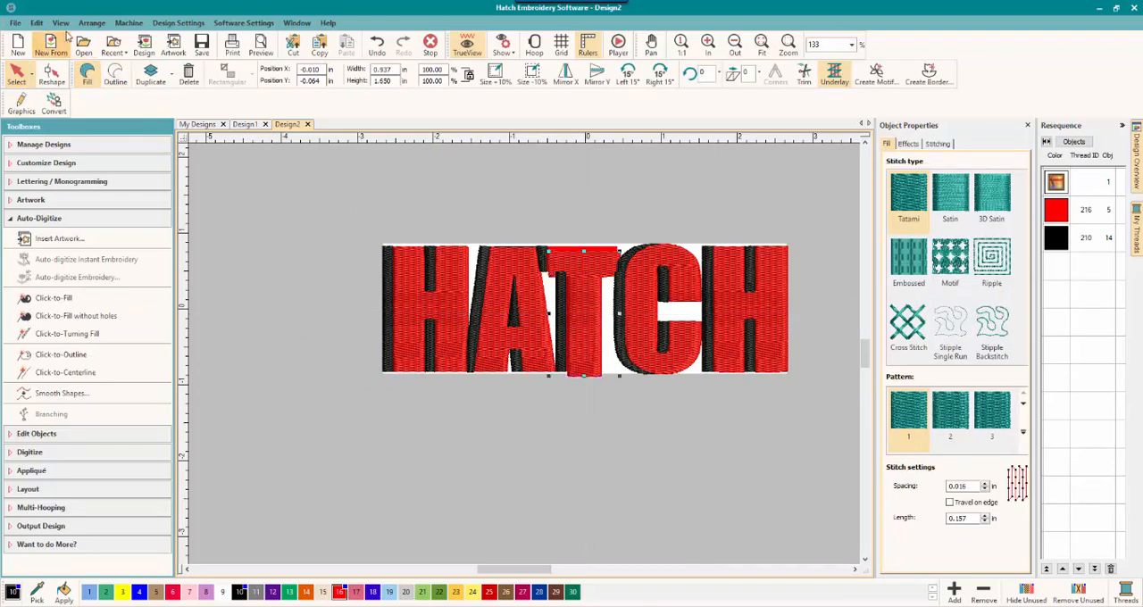
click(36, 22)
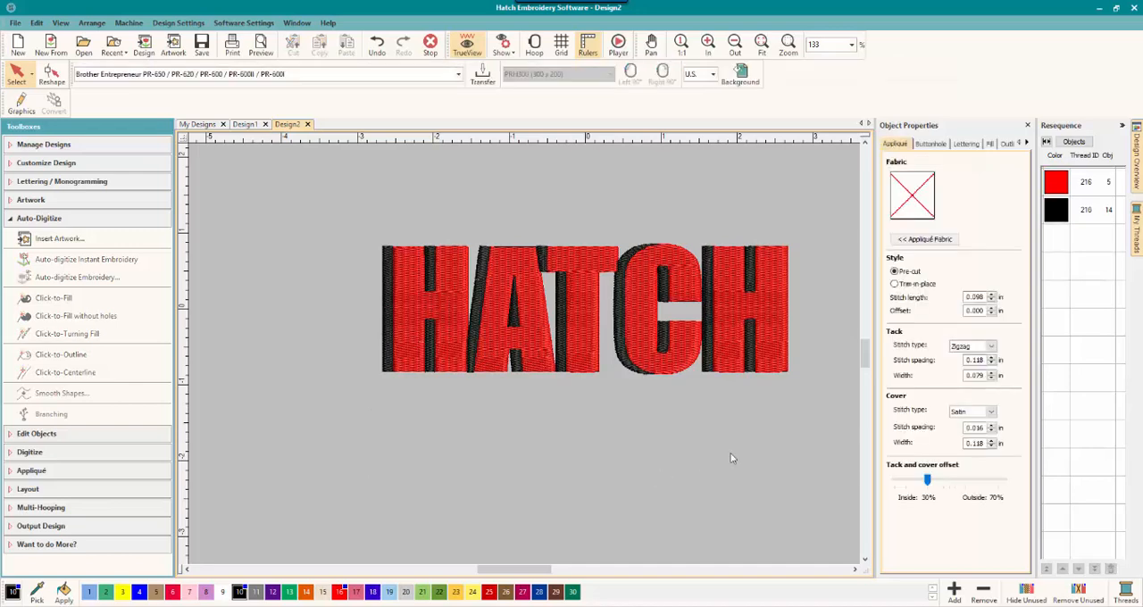
Step: List the stitched objects in Resequence view and give the letter A a satin fill
click(750, 308)
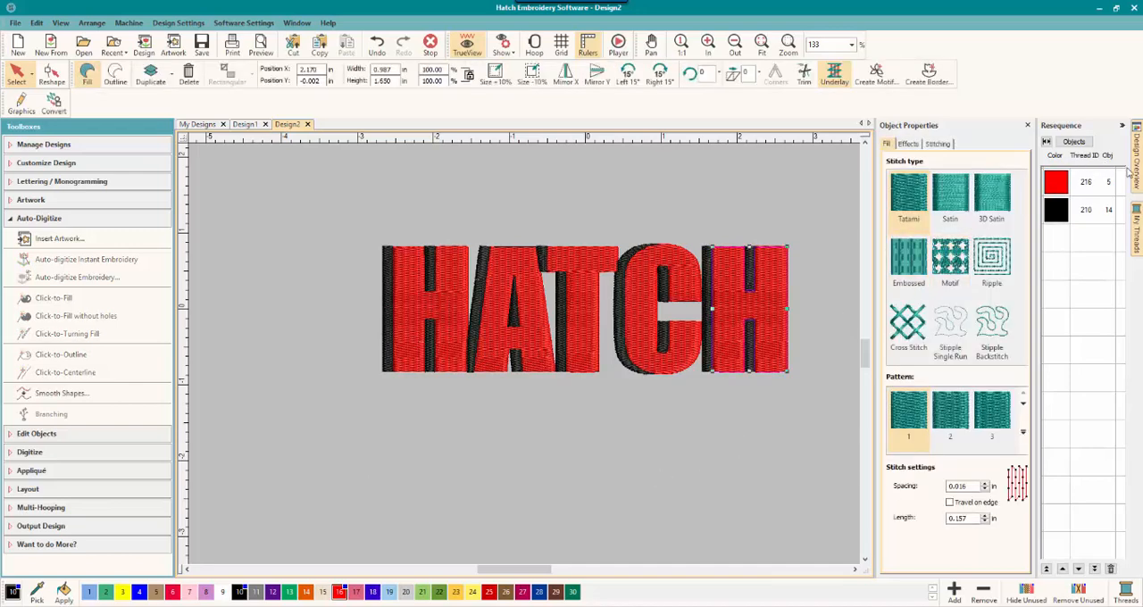
click(1069, 142)
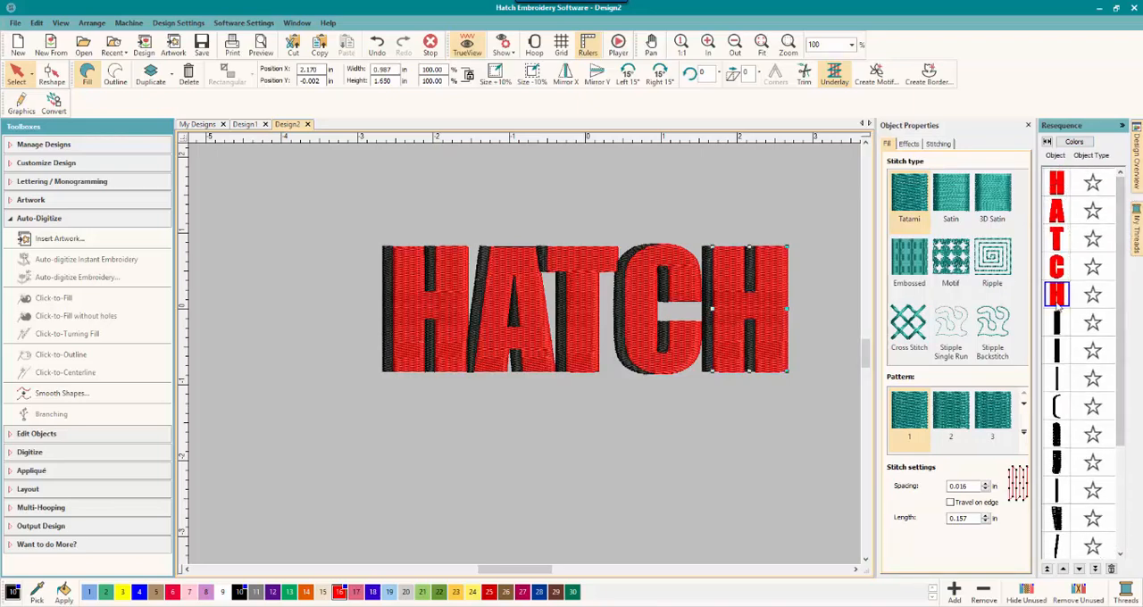
mouse_move(500, 294)
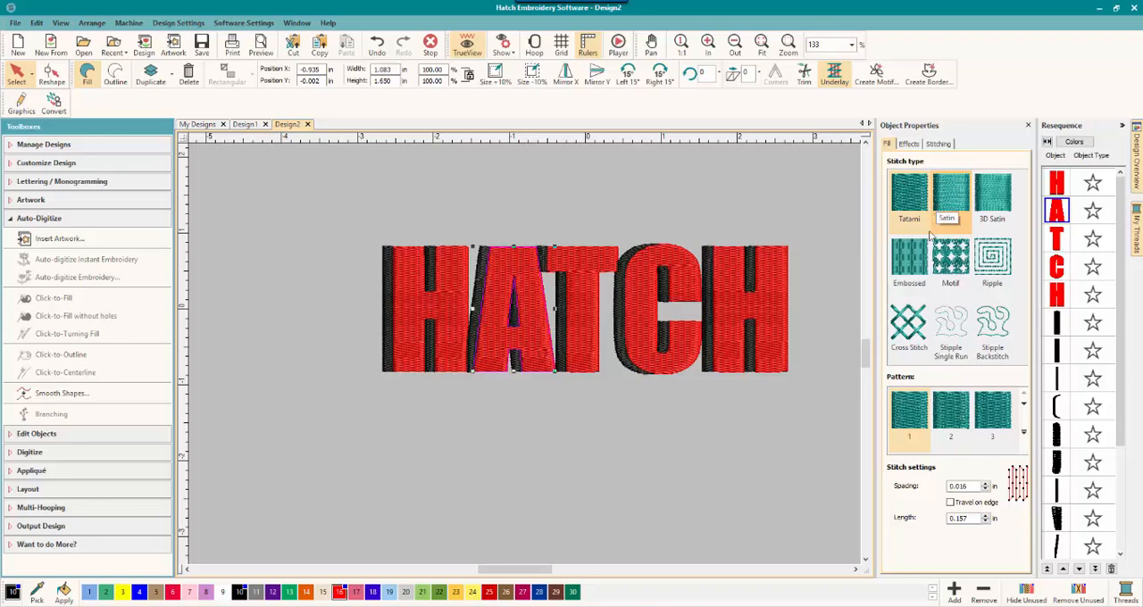
click(950, 194)
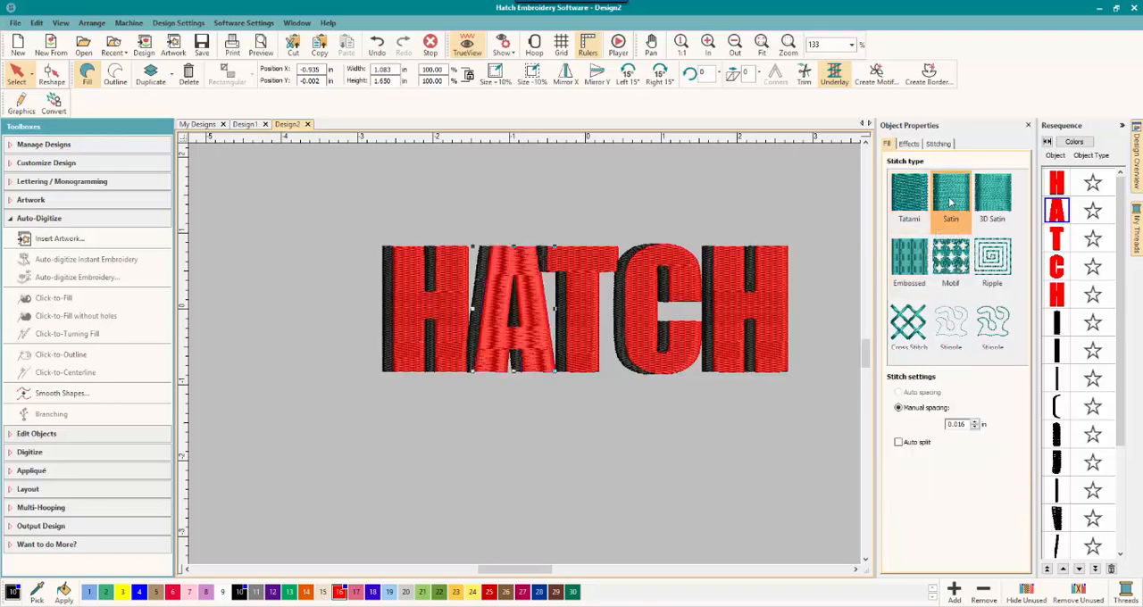
click(908, 194)
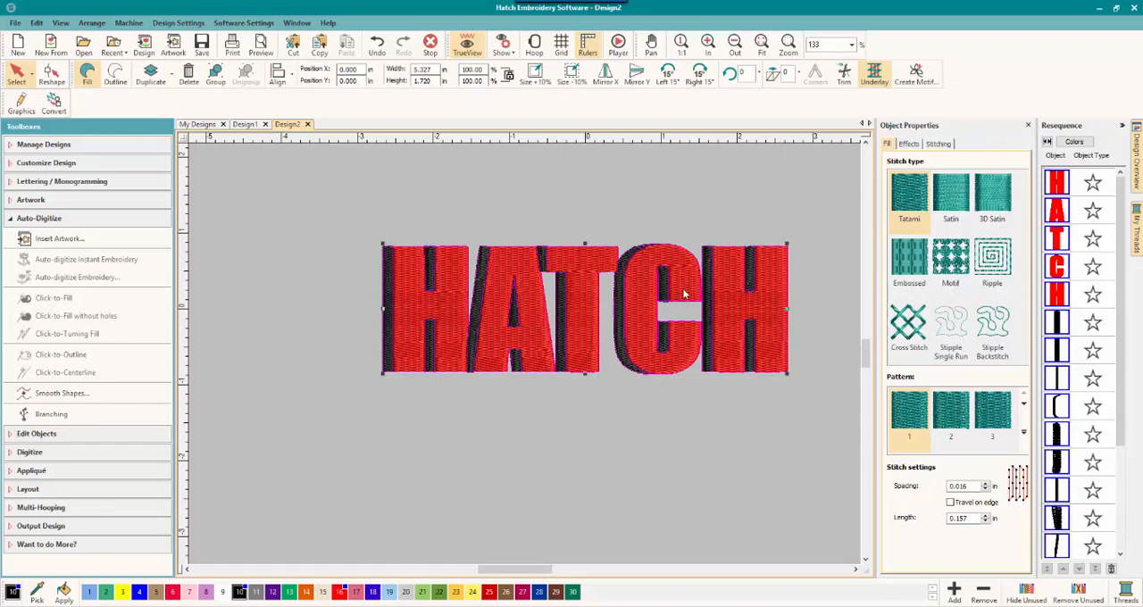
mouse_move(732, 377)
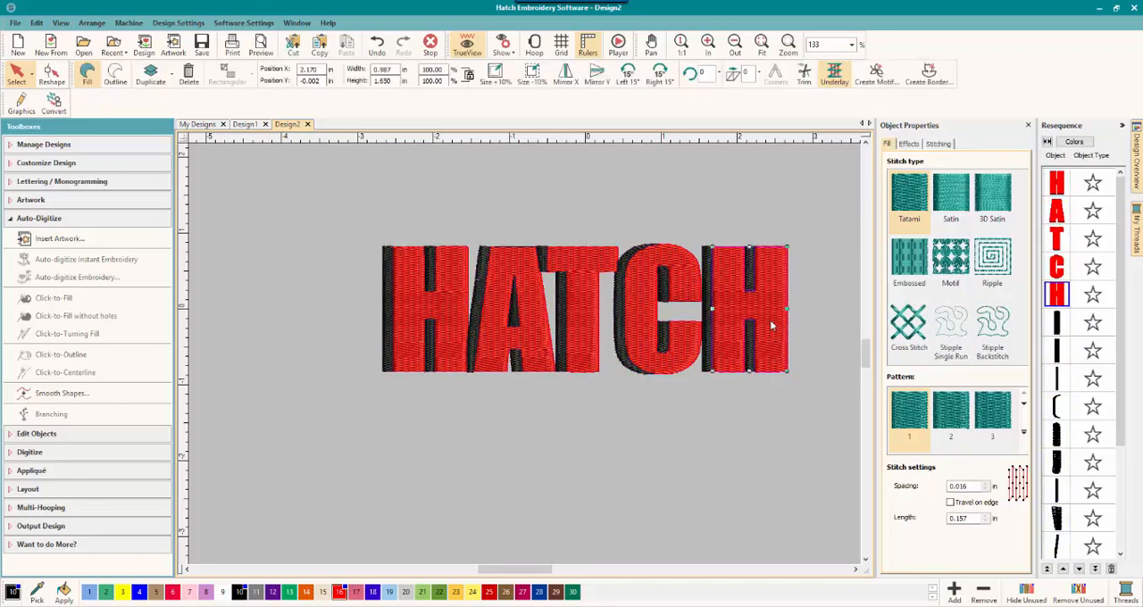
Step: Apply embossed fills to the final H and A, and a star motif to C
click(950, 258)
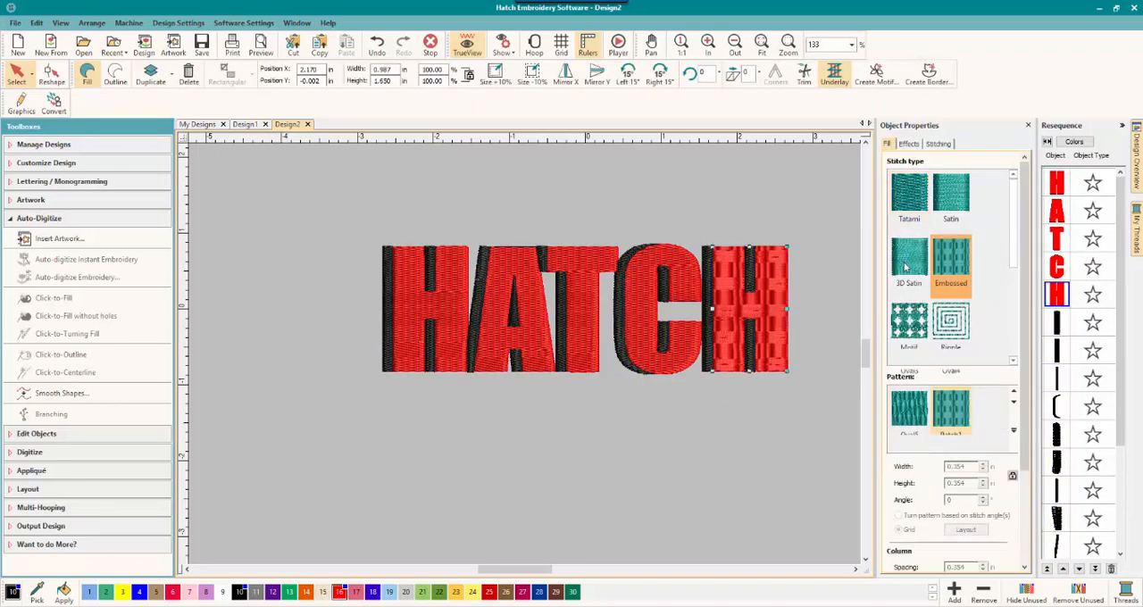
click(643, 308)
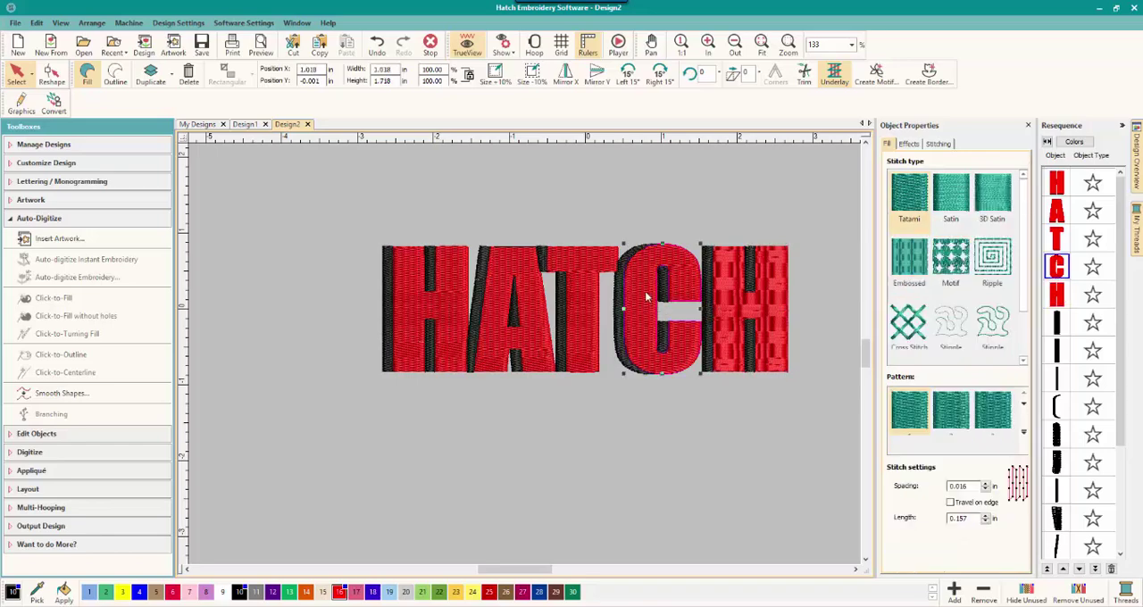
click(950, 259)
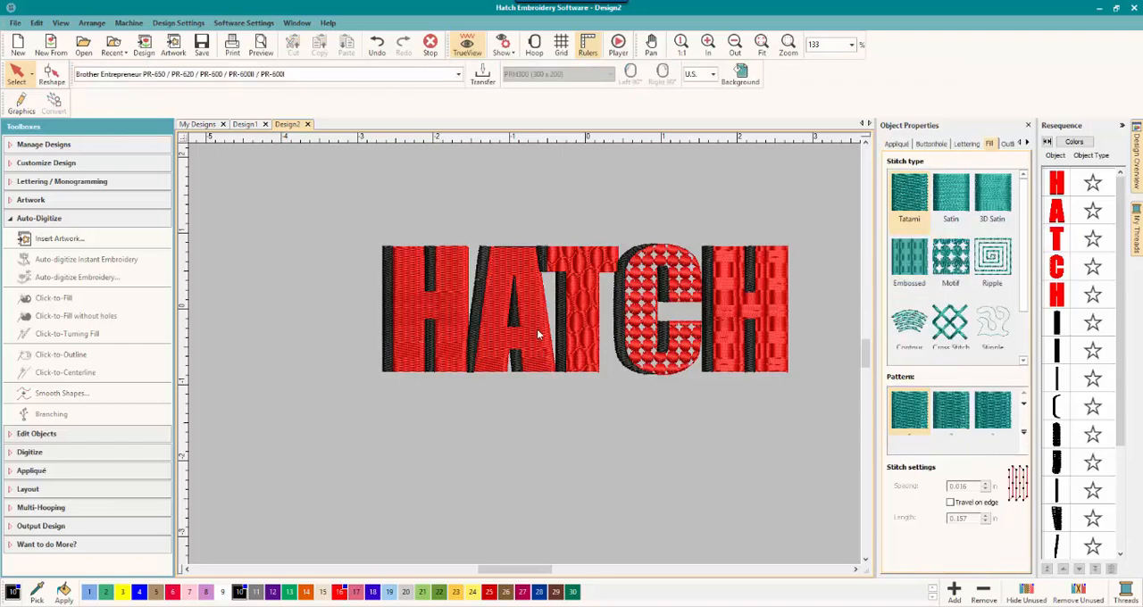
click(514, 308)
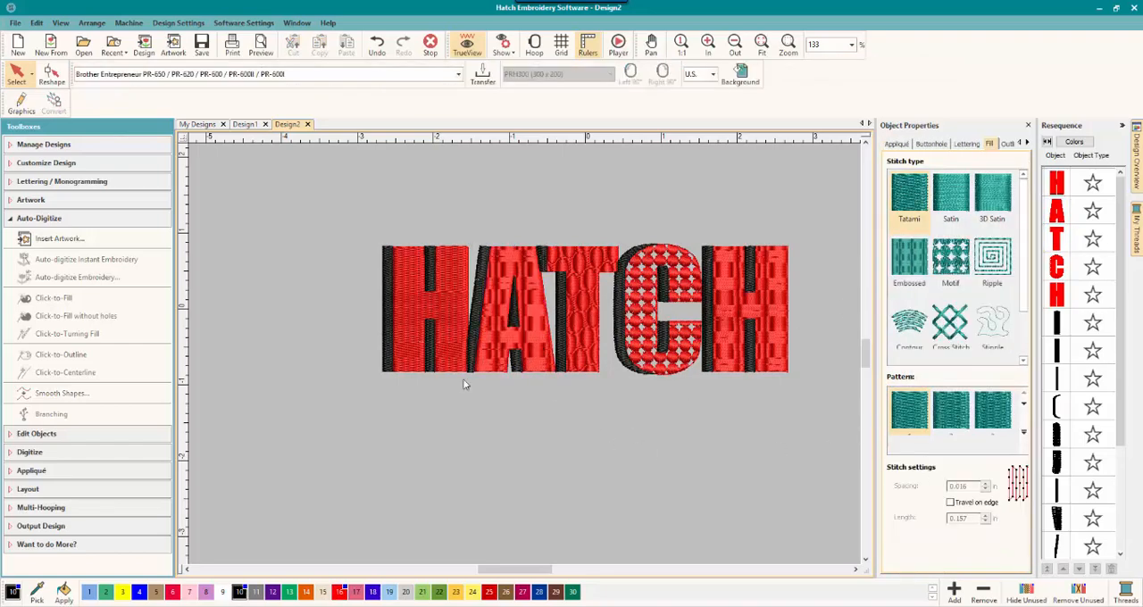
Step: Give the first H a diagonal textured stitch fill and collapse the Auto-Digitize toolbox
click(427, 308)
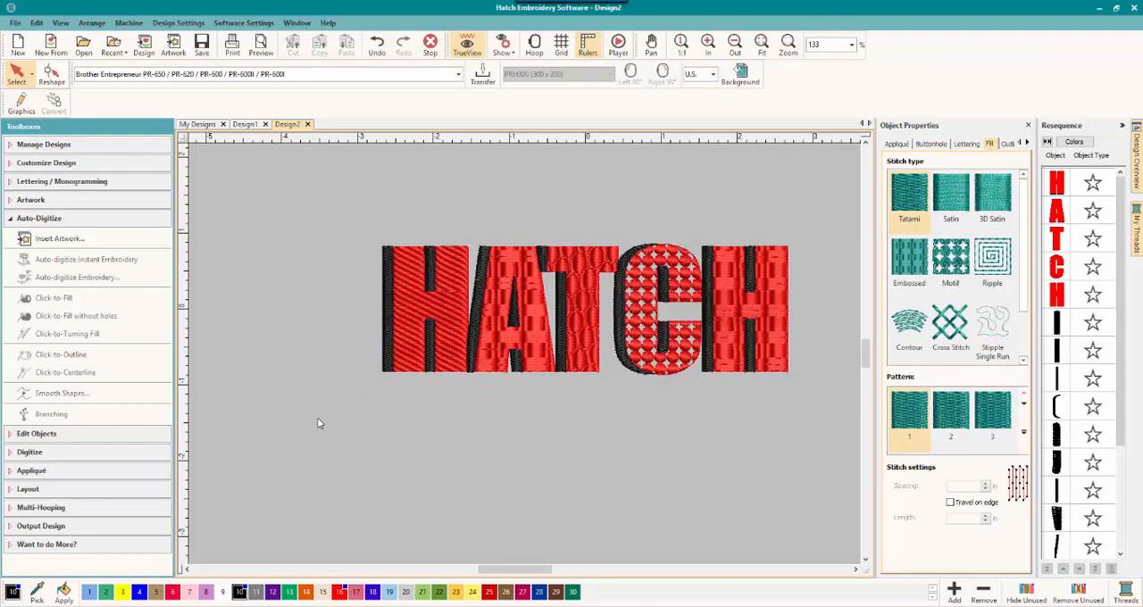
mouse_move(323, 422)
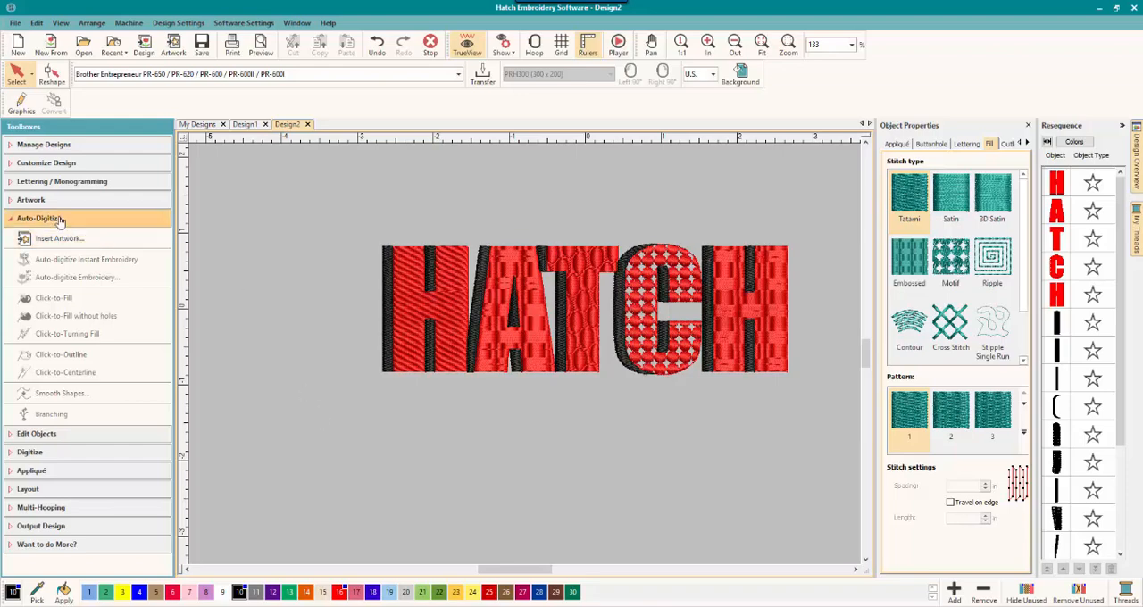
click(63, 218)
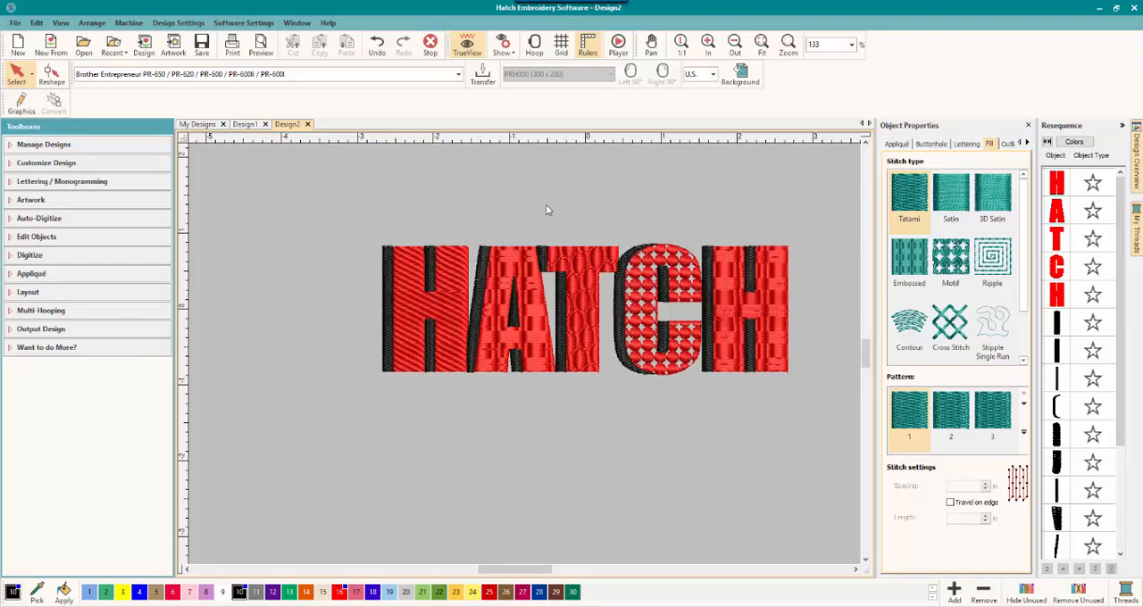
mouse_move(341, 185)
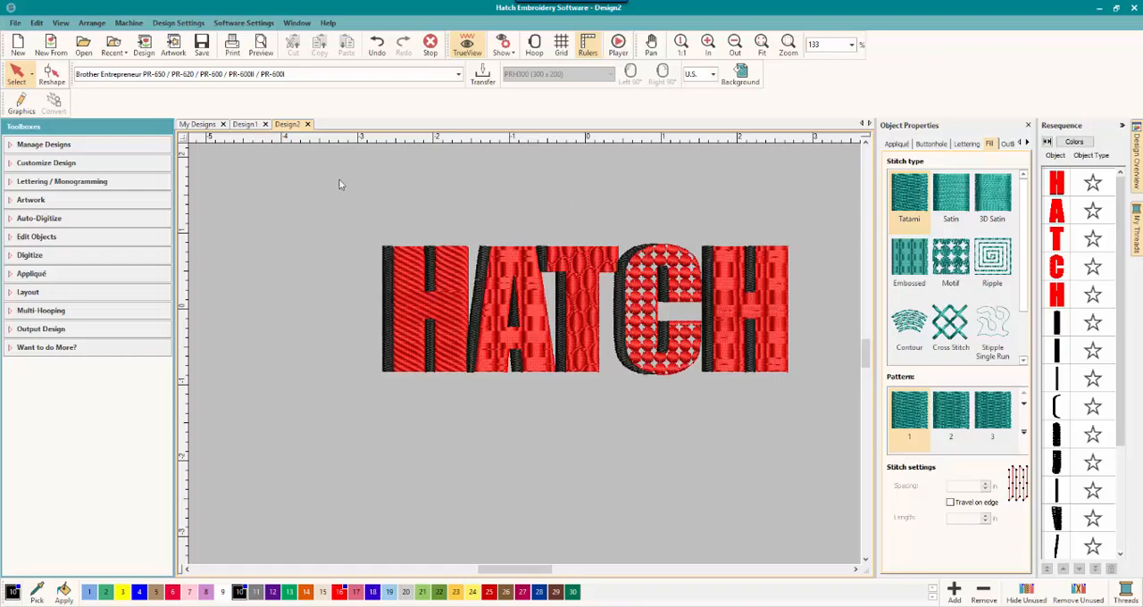
mouse_move(401, 179)
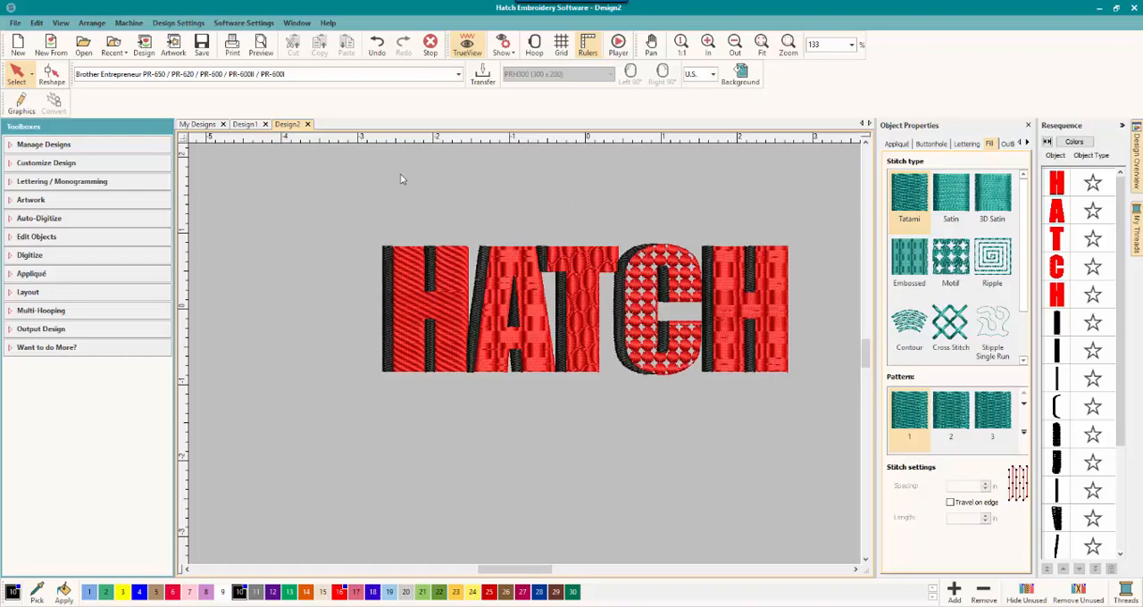
mouse_move(333, 187)
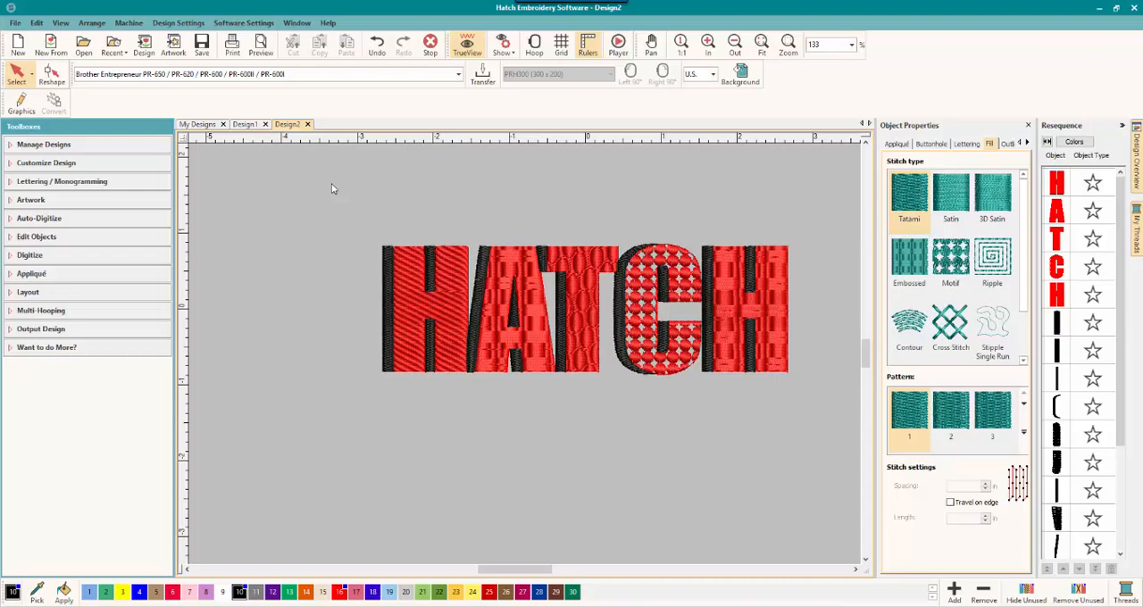
mouse_move(402, 188)
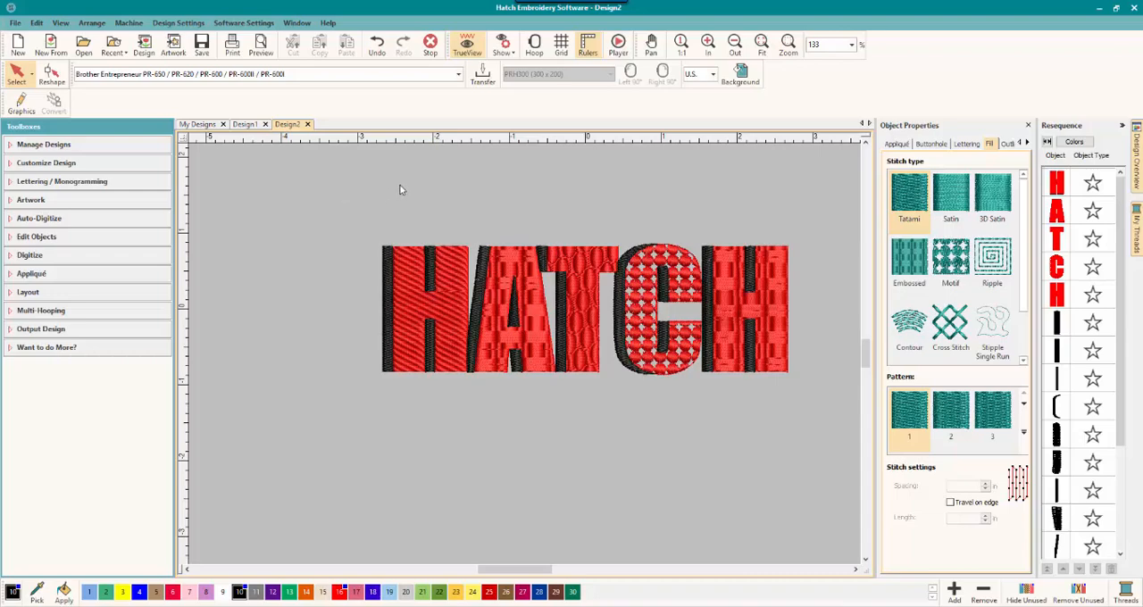
mouse_move(718, 401)
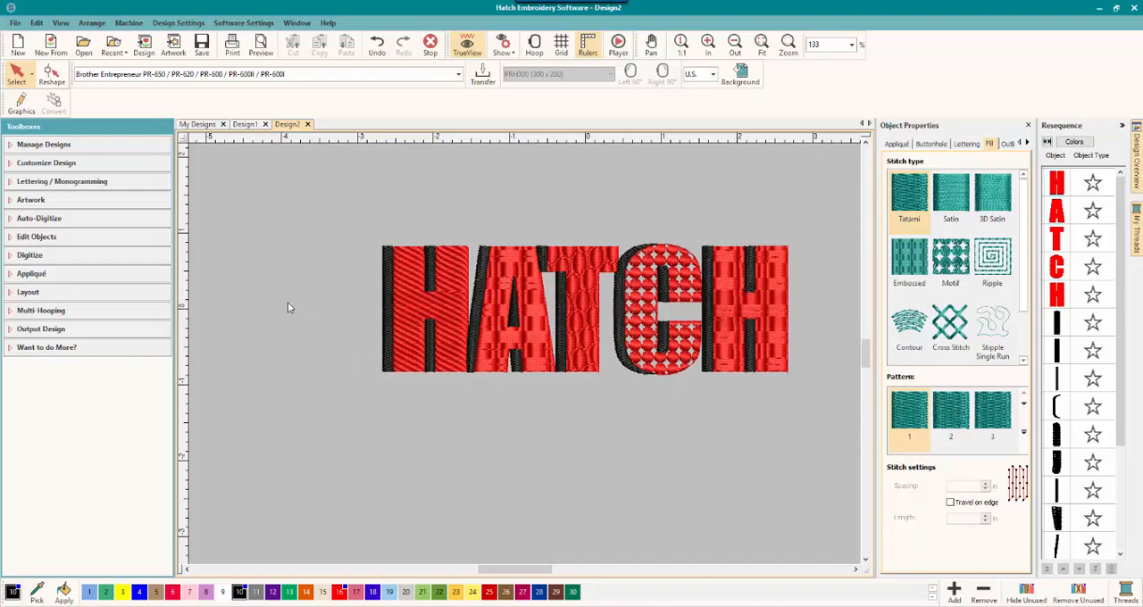
mouse_move(312, 307)
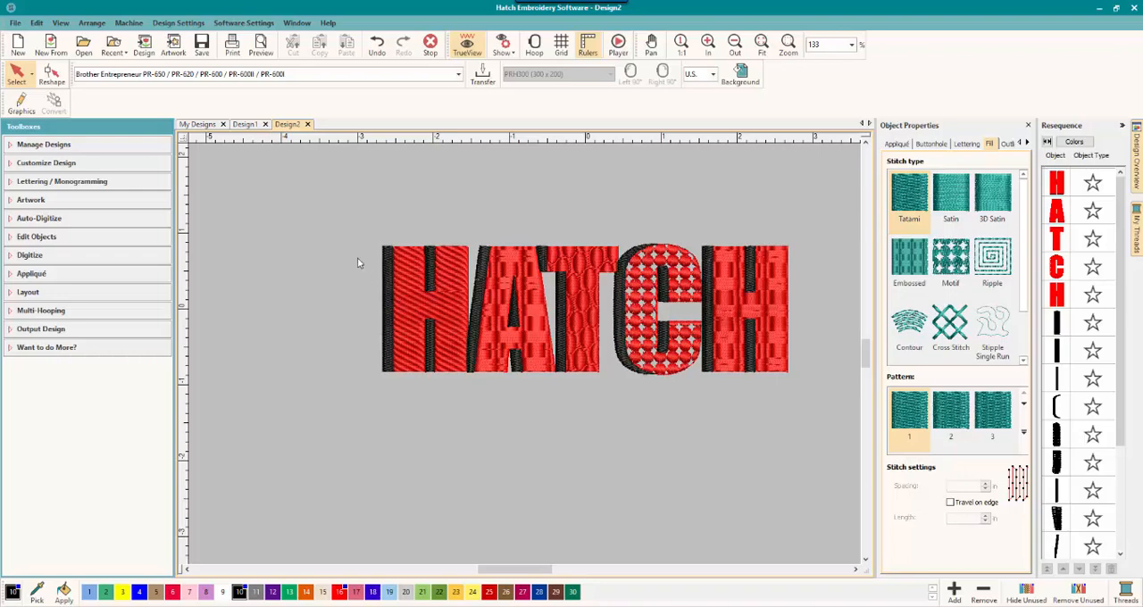
mouse_move(356, 256)
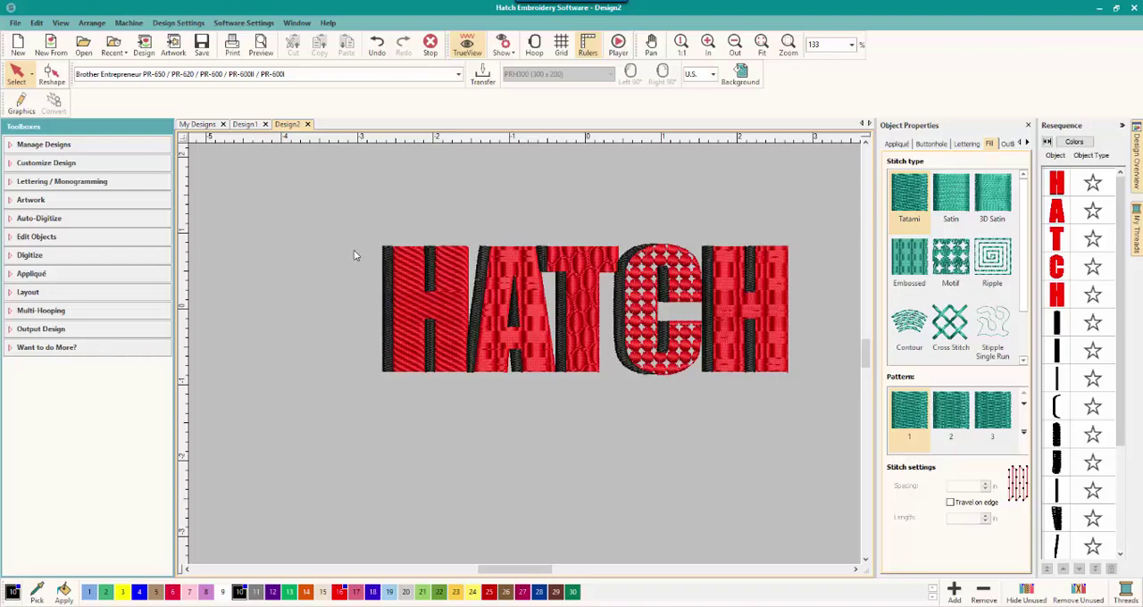
mouse_move(580, 494)
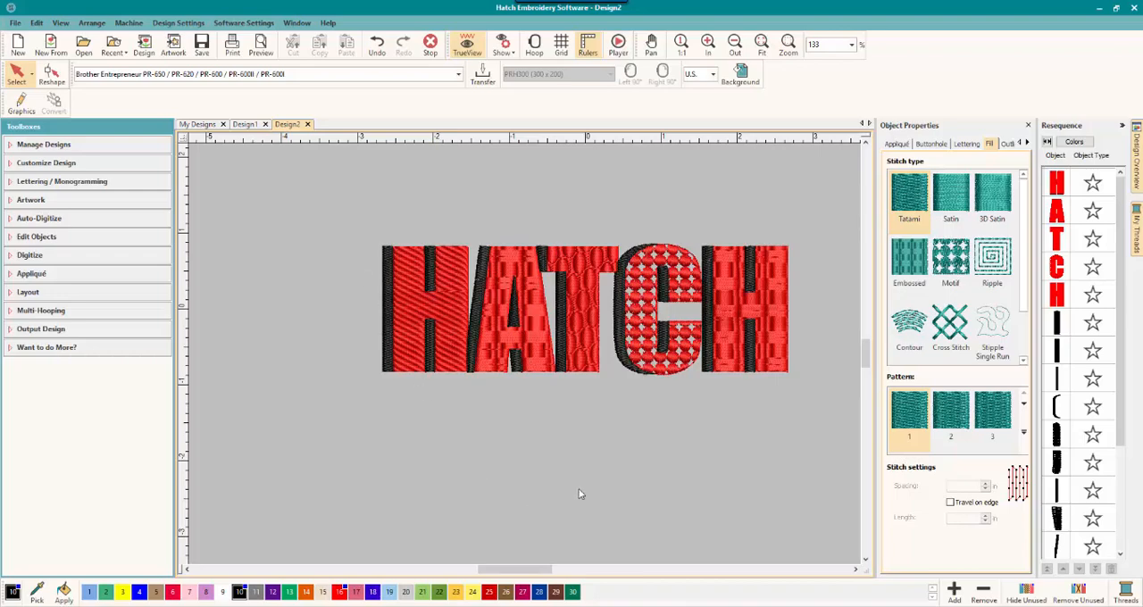
mouse_move(548, 496)
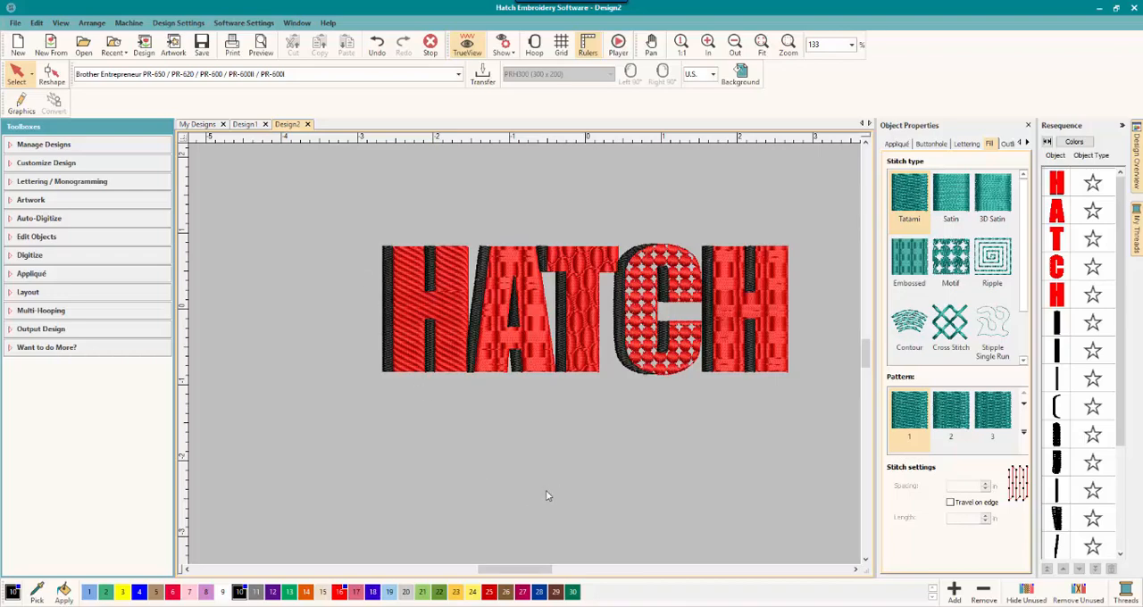